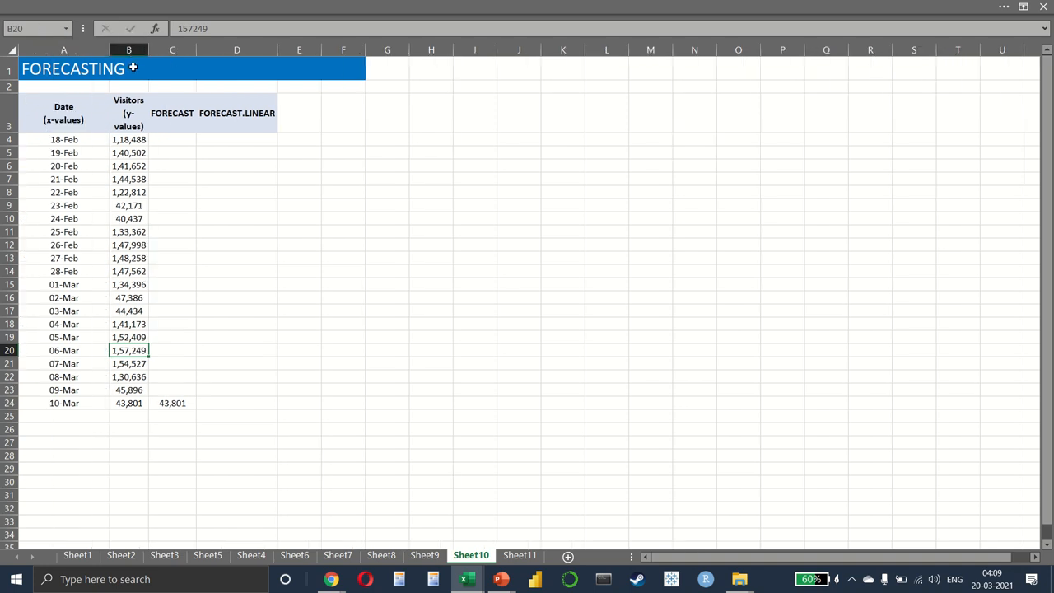
Widen the Visitors column and paste 43,801 into the FORECAST cell for 10-Mar.
{"action": "left_click_drag", "start_coordinate": [146, 49], "coordinate": [168, 49]}
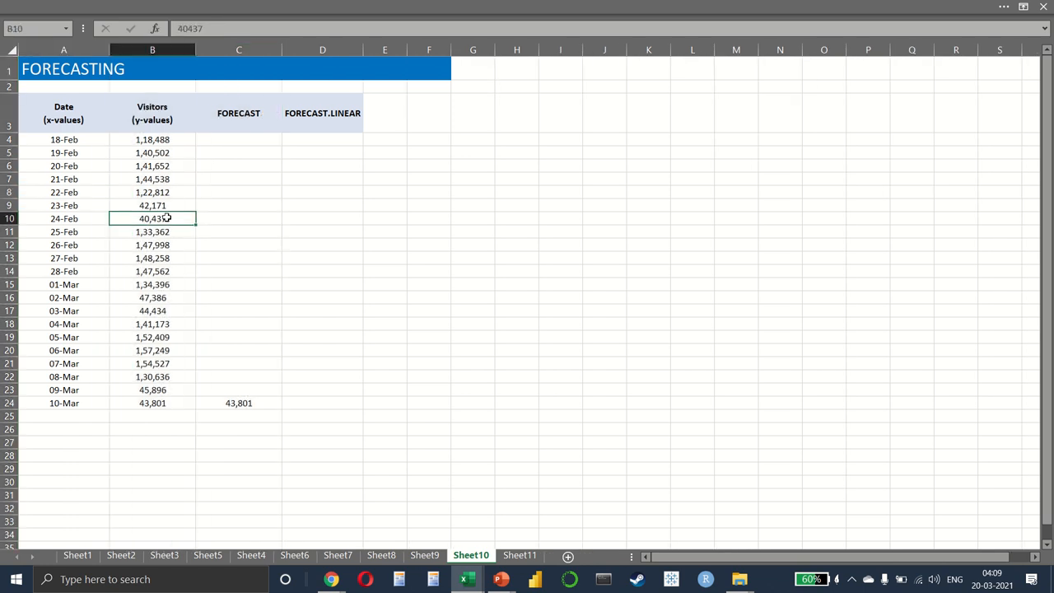
{"action": "left_click", "coordinate": [238, 416]}
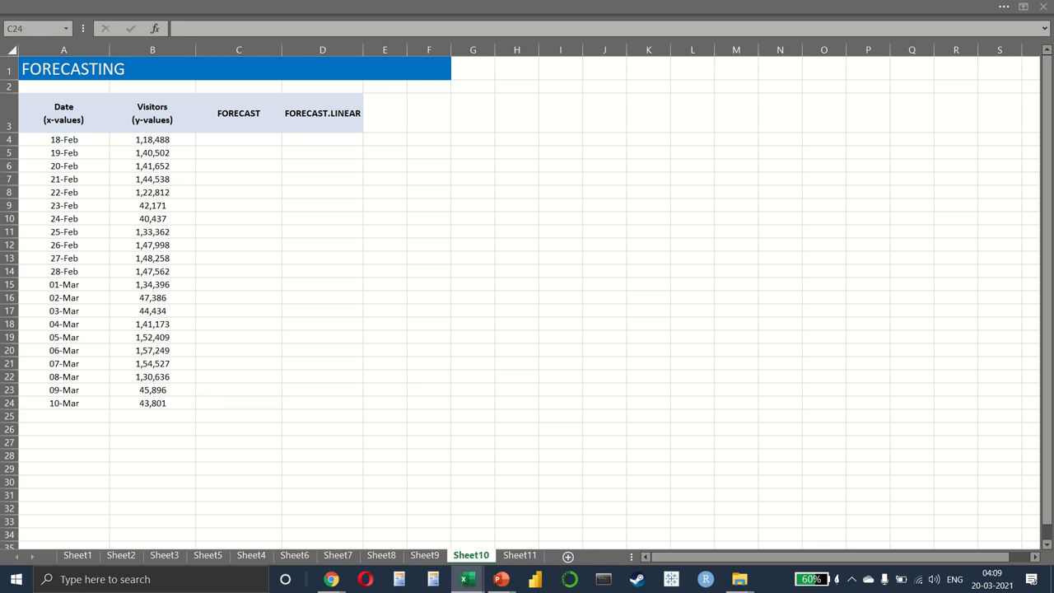
{"action": "left_click", "coordinate": [238, 403]}
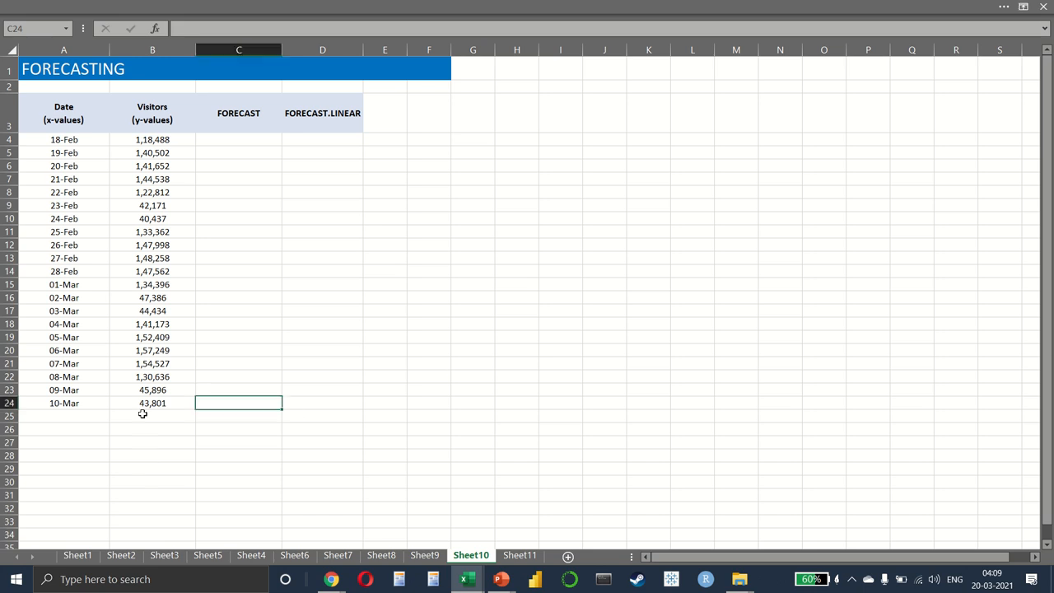
{"action": "key", "text": "ctrl+v"}
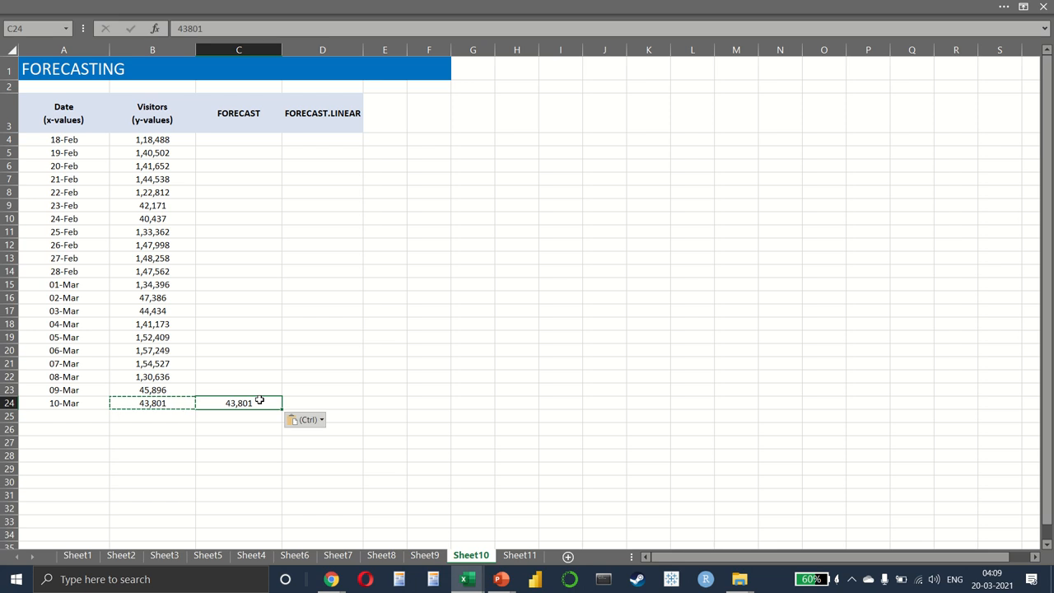
Extend the dates from 10-Mar down through 16-Mar with the fill handle.
{"action": "left_click", "coordinate": [151, 402]}
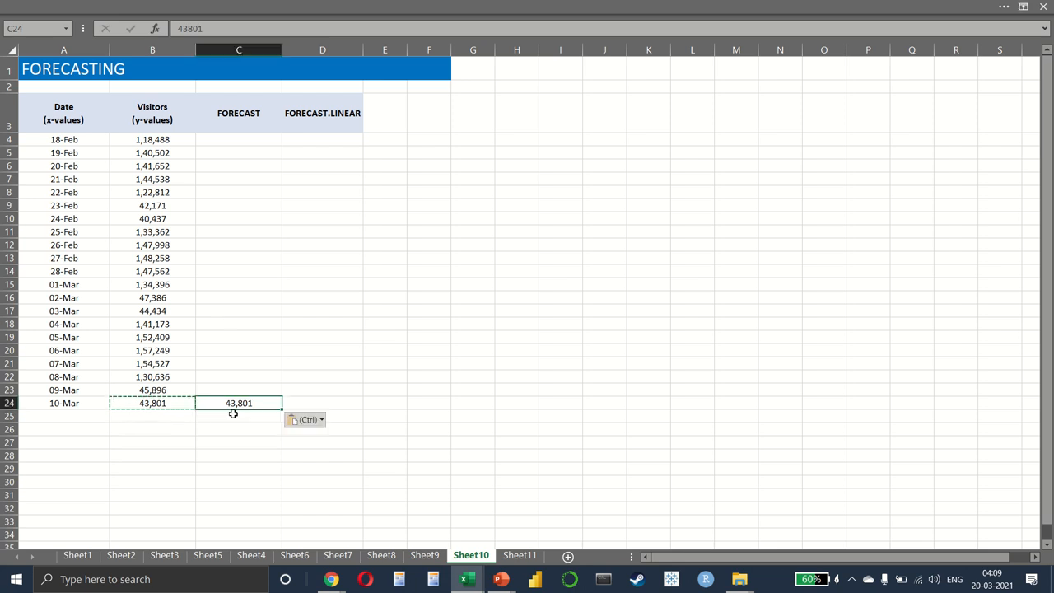
{"action": "left_click", "coordinate": [64, 403]}
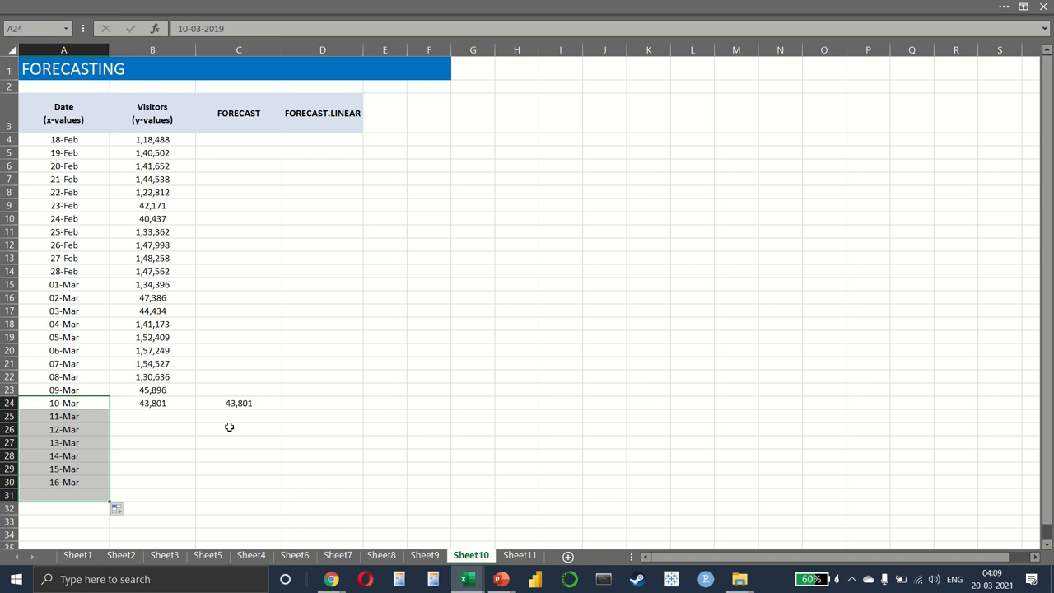
Start a FORECAST formula in C25 using the 11-Mar date in A25 as the x value.
{"action": "left_click", "coordinate": [239, 416]}
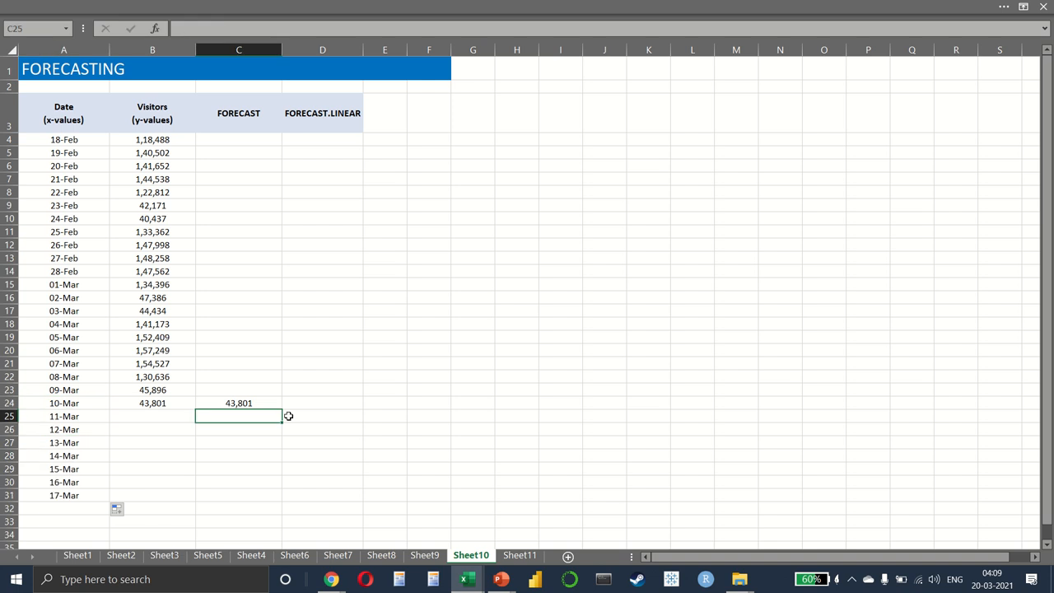
{"action": "type", "text": "=FORECAST("}
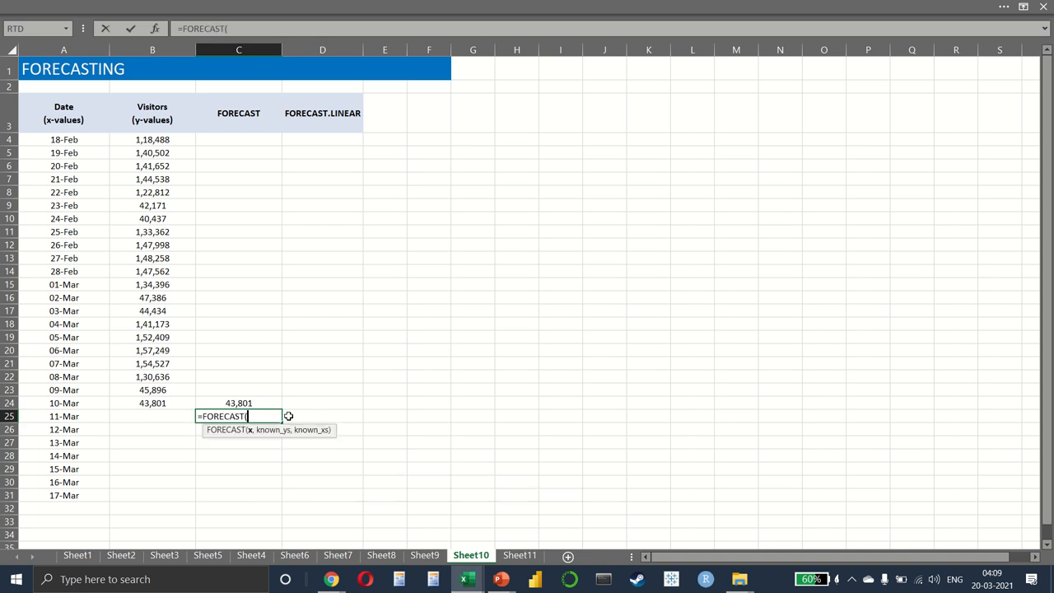
{"action": "mouse_move", "coordinate": [89, 388]}
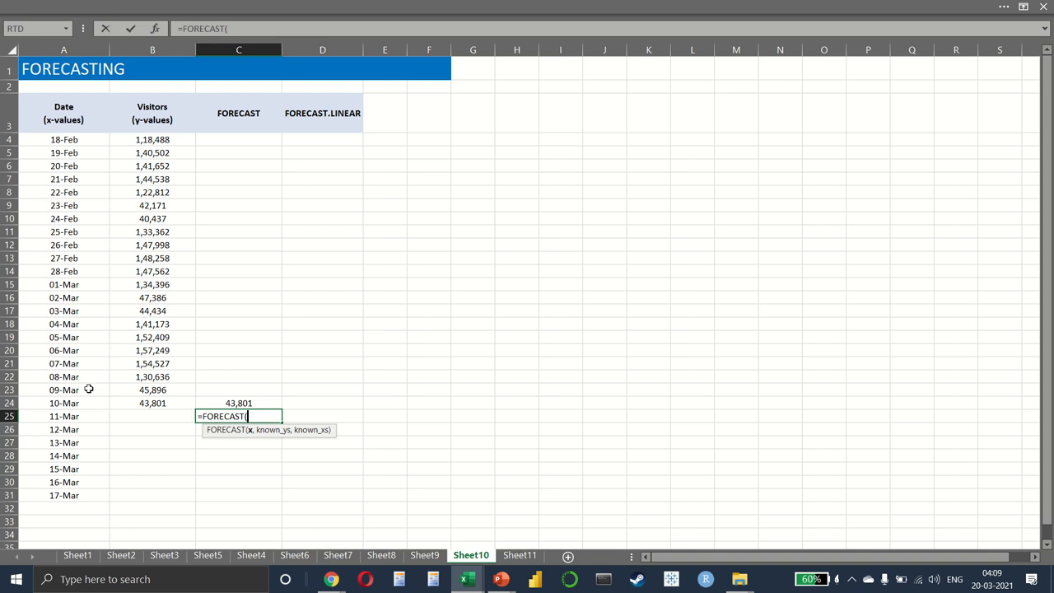
{"action": "left_click", "coordinate": [63, 389]}
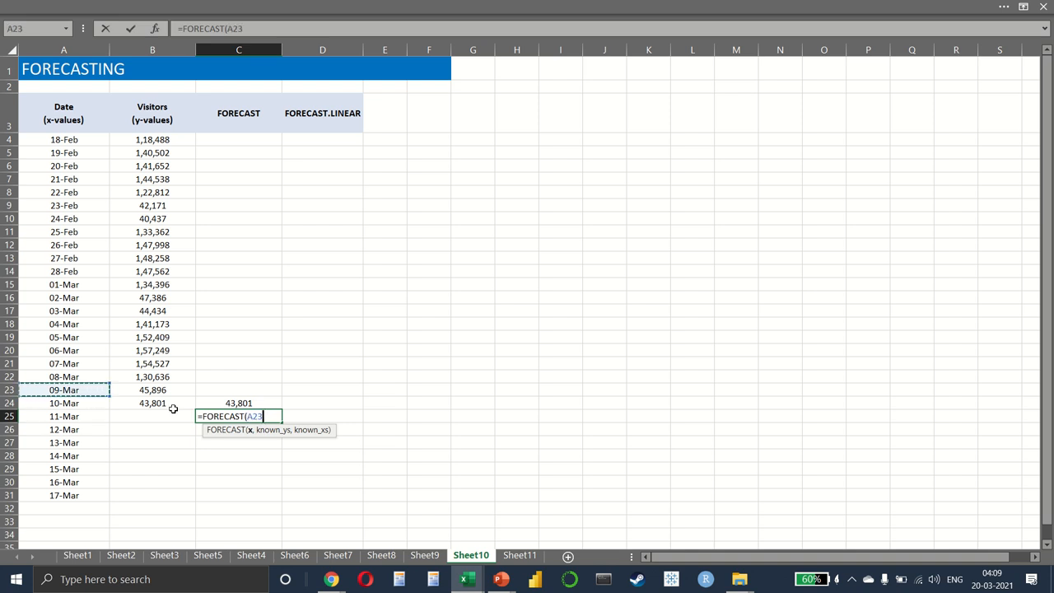
{"action": "left_click", "coordinate": [152, 416]}
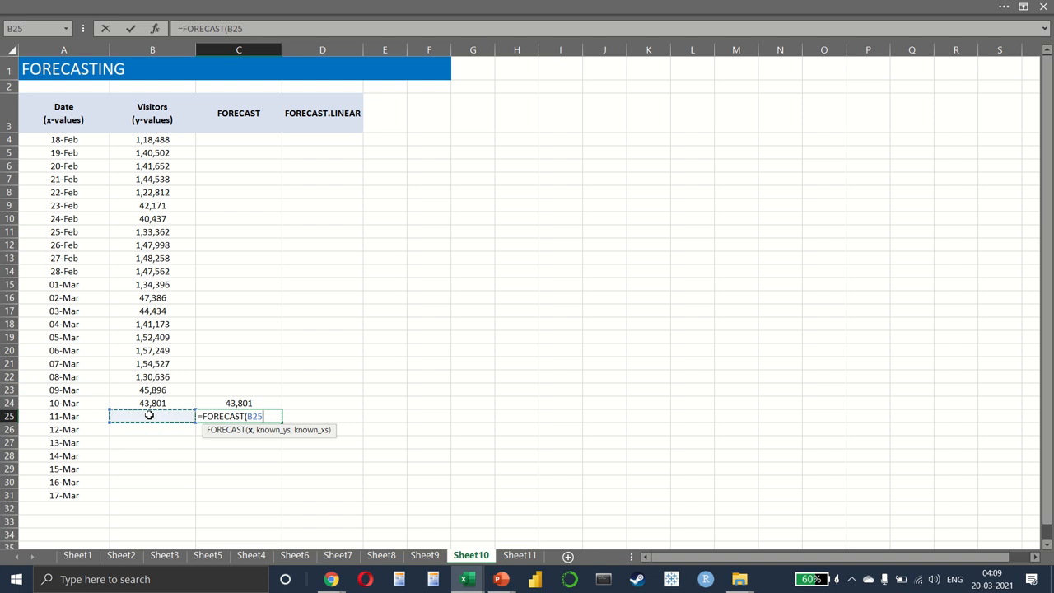
{"action": "left_click", "coordinate": [63, 416]}
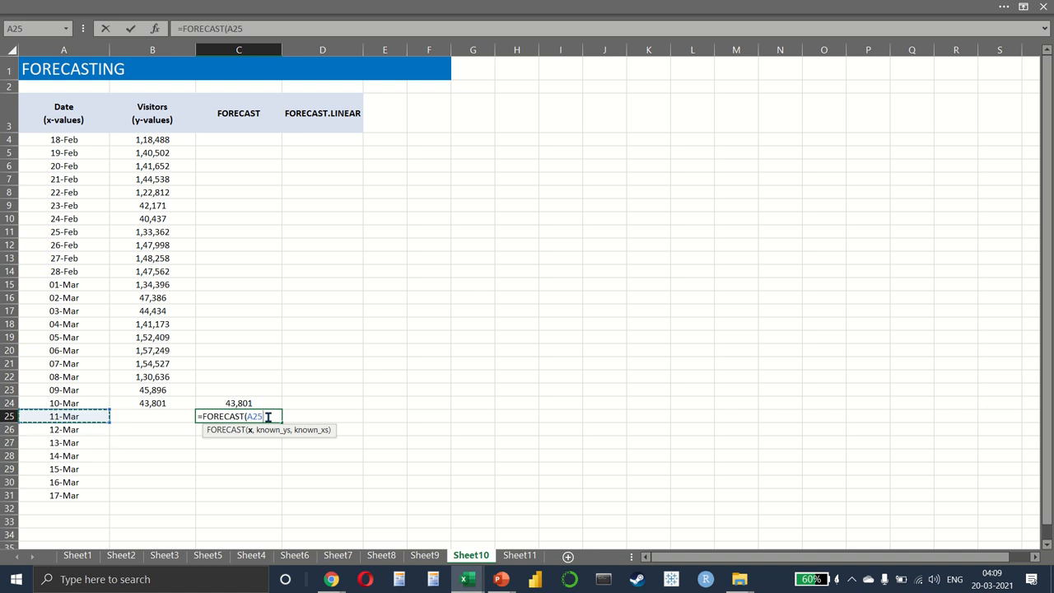
{"action": "type", "text": ","}
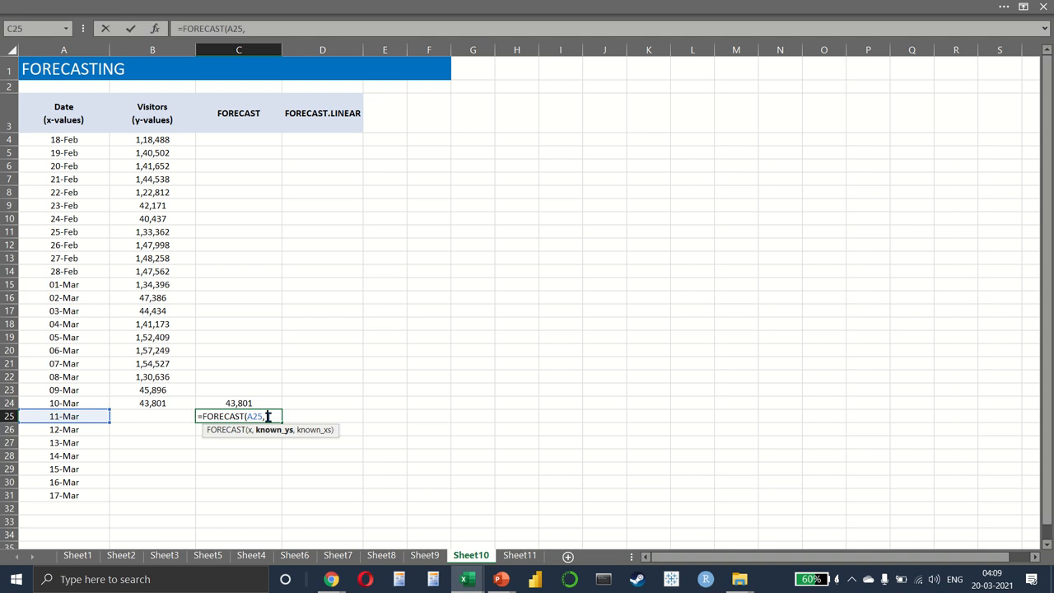
{"action": "mouse_move", "coordinate": [243, 394]}
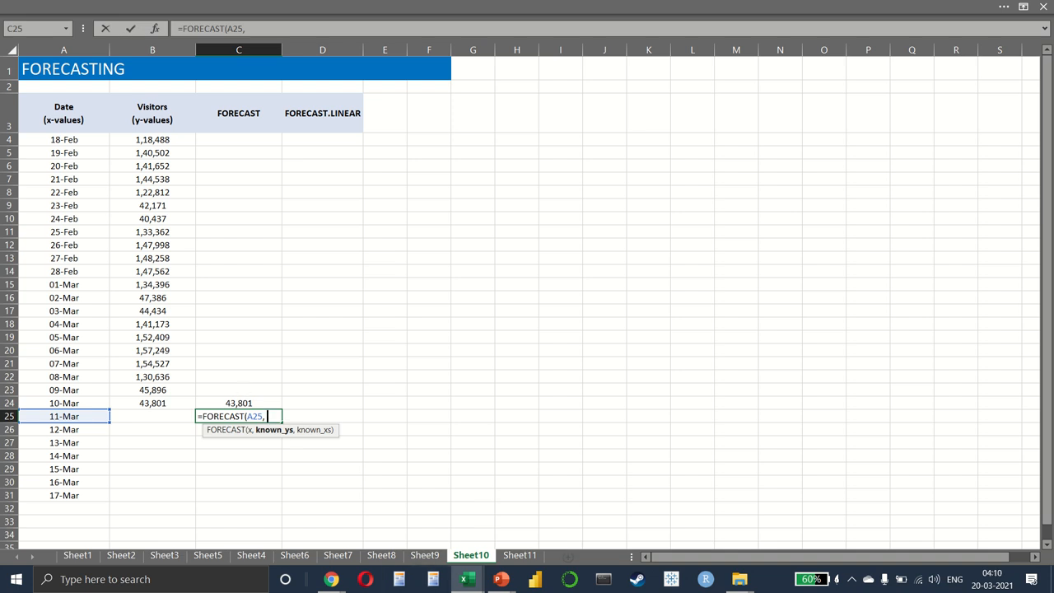
Supply visitor counts B4:B24 as known y's and dates A4:A24 as known x's.
{"action": "left_click_drag", "start_coordinate": [152, 139], "coordinate": [152, 403]}
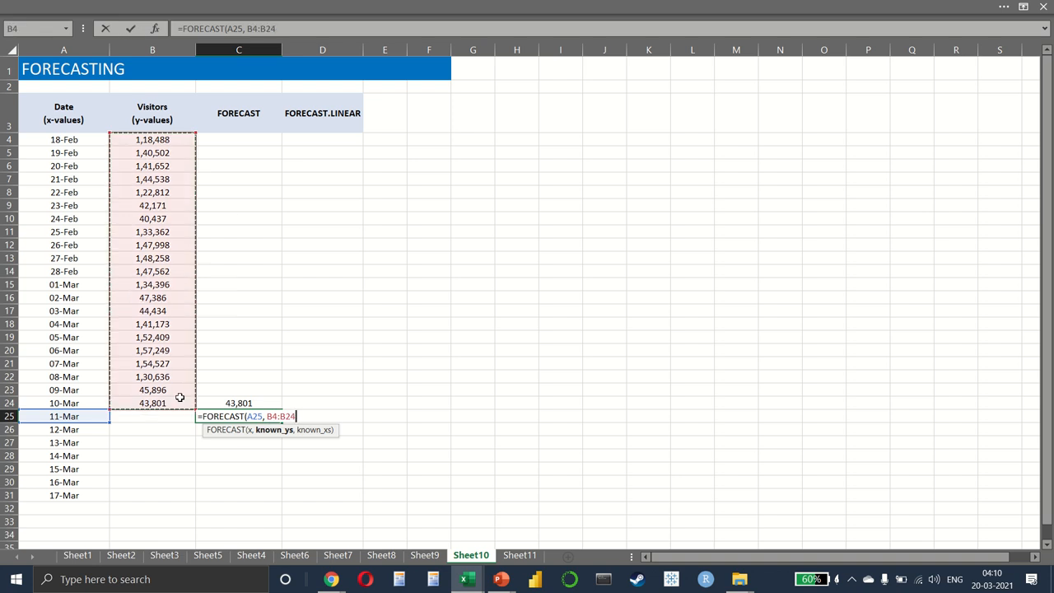
{"action": "type", "text": ","}
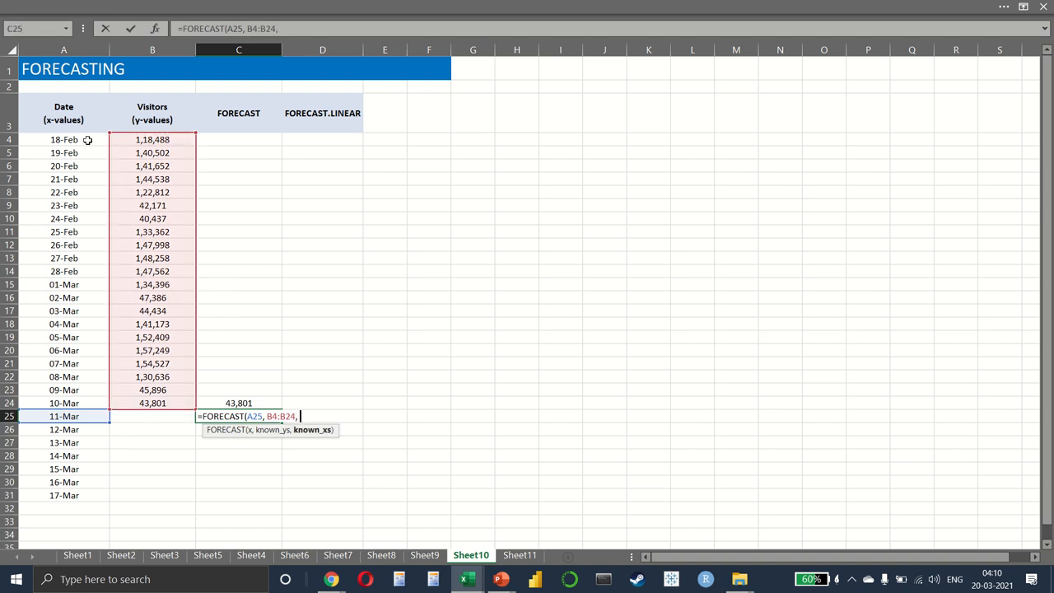
{"action": "left_click_drag", "start_coordinate": [63, 139], "coordinate": [64, 403]}
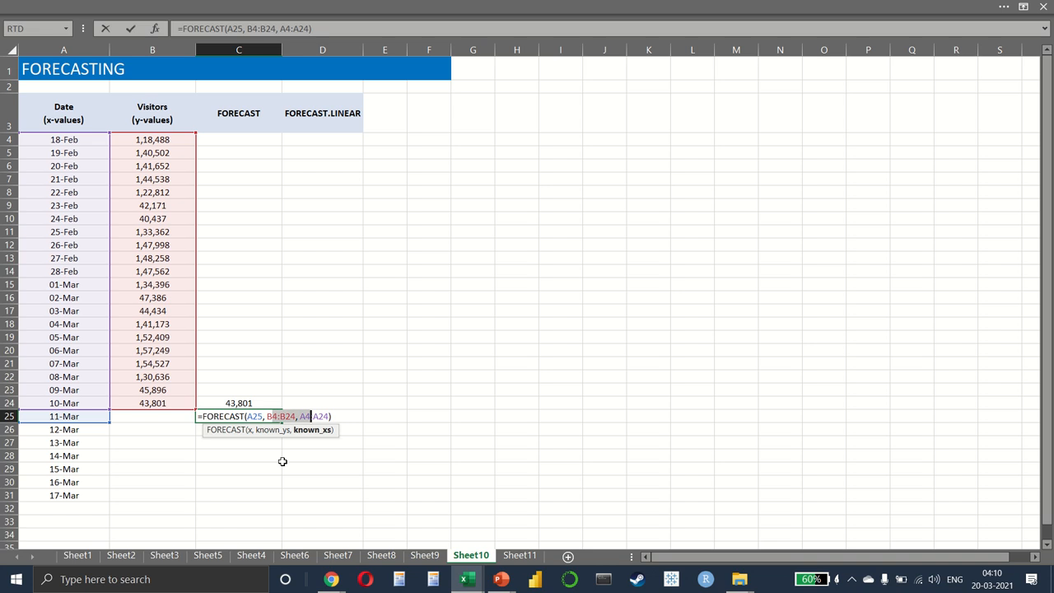
Complete the forecast formula, fill it to C31 and show the results as whole numbers.
{"action": "key", "text": "Enter"}
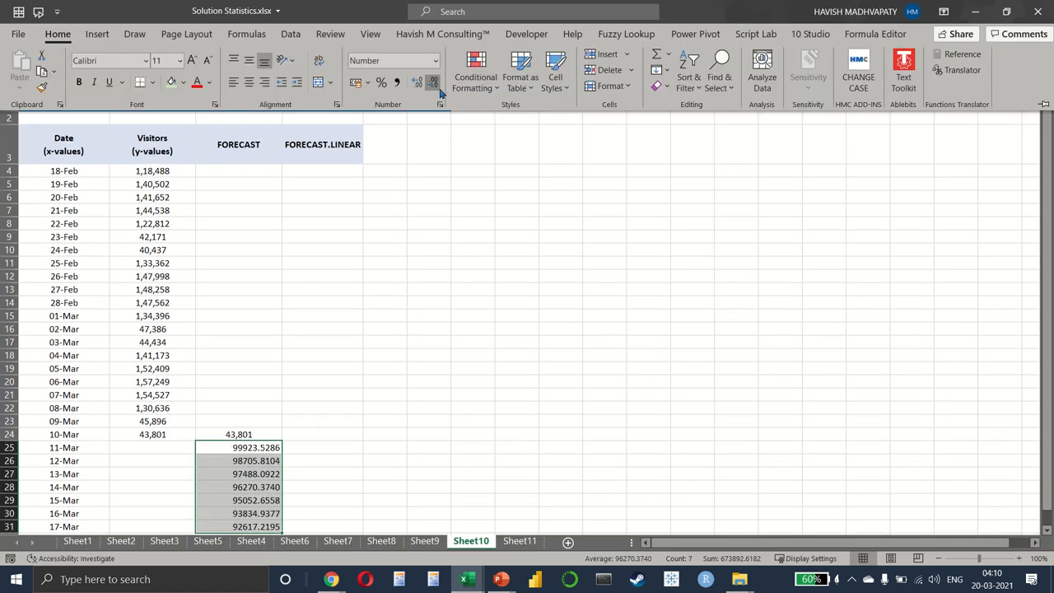
{"action": "left_click", "coordinate": [434, 82]}
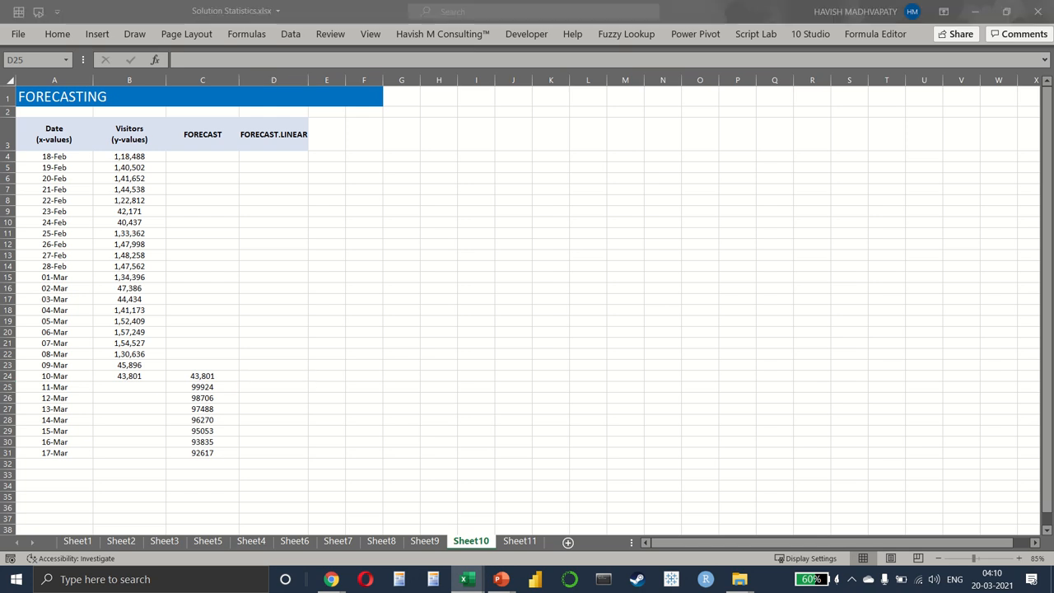
{"action": "left_click", "coordinate": [273, 386]}
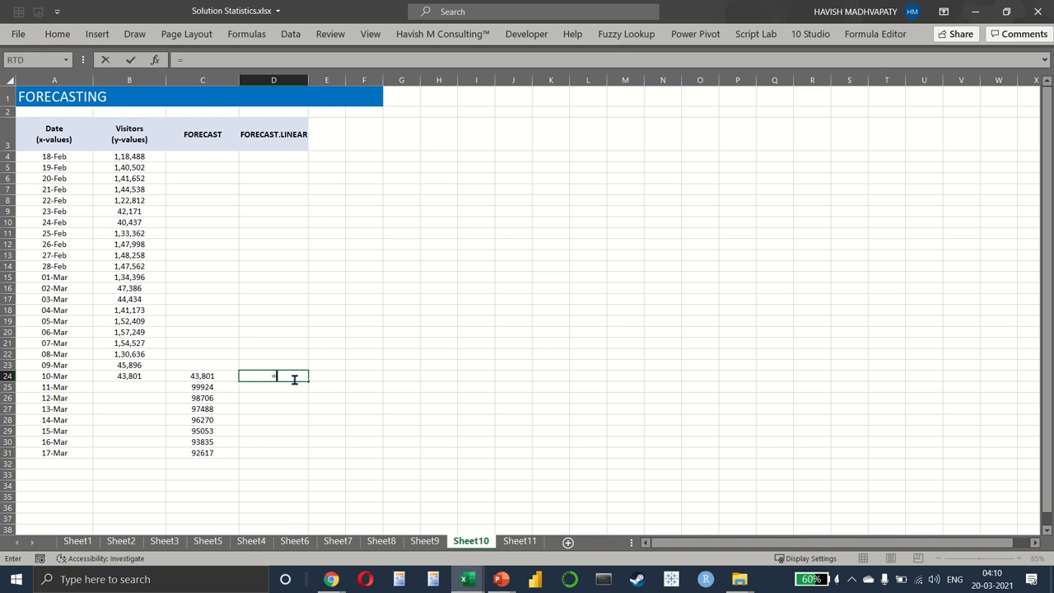
{"action": "type", "text": "=F"}
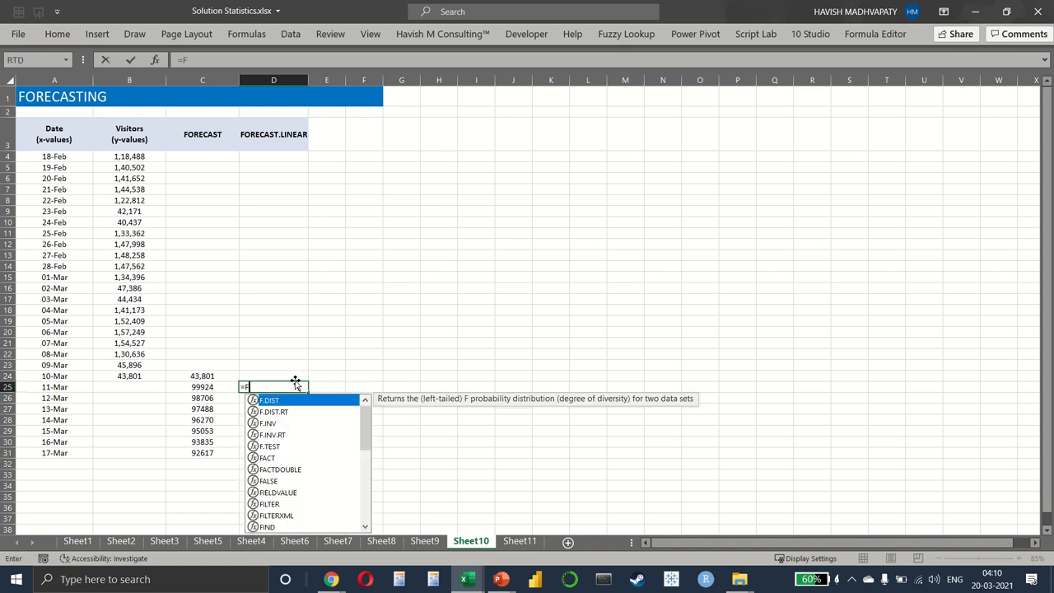
{"action": "type", "text": "ORE"}
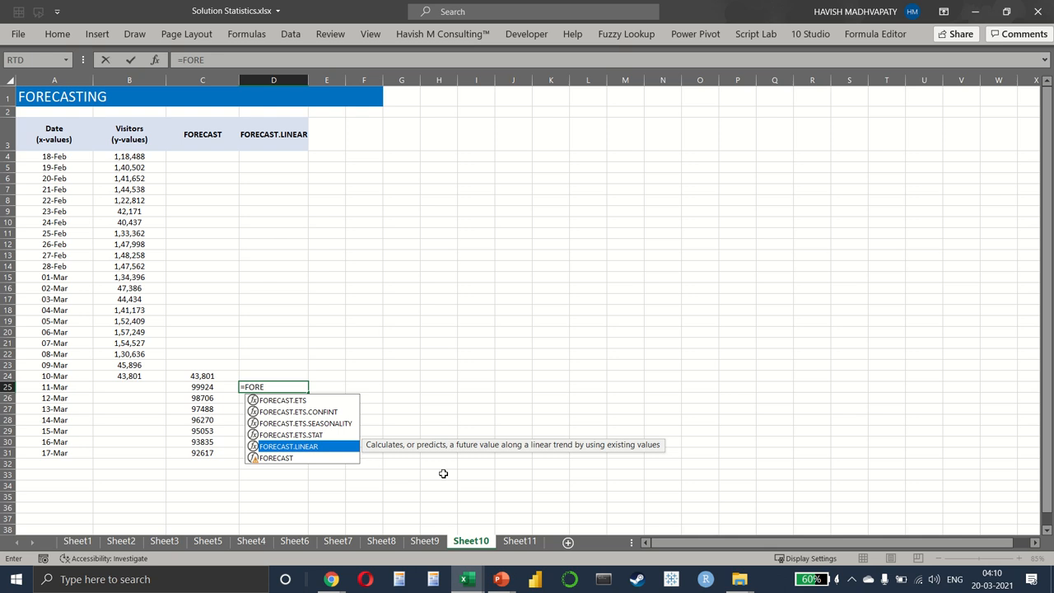
{"action": "double_click", "coordinate": [289, 446]}
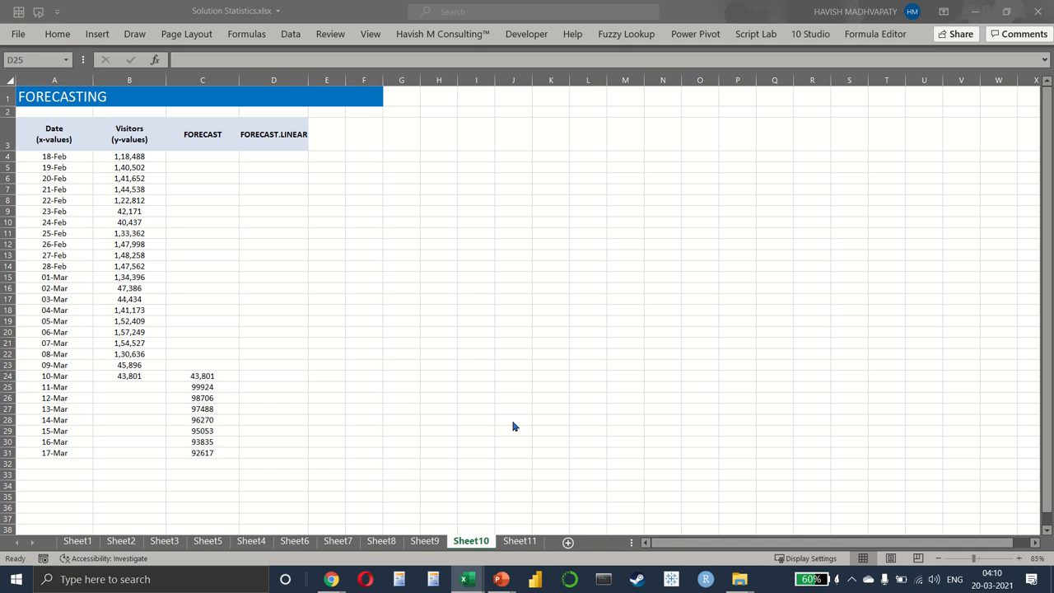
Enter =FORECAST(A25, $B$4:$B$24, $A$4:$A$24) and paste whole-number formatting onto D25:D31.
{"action": "left_click", "coordinate": [202, 375]}
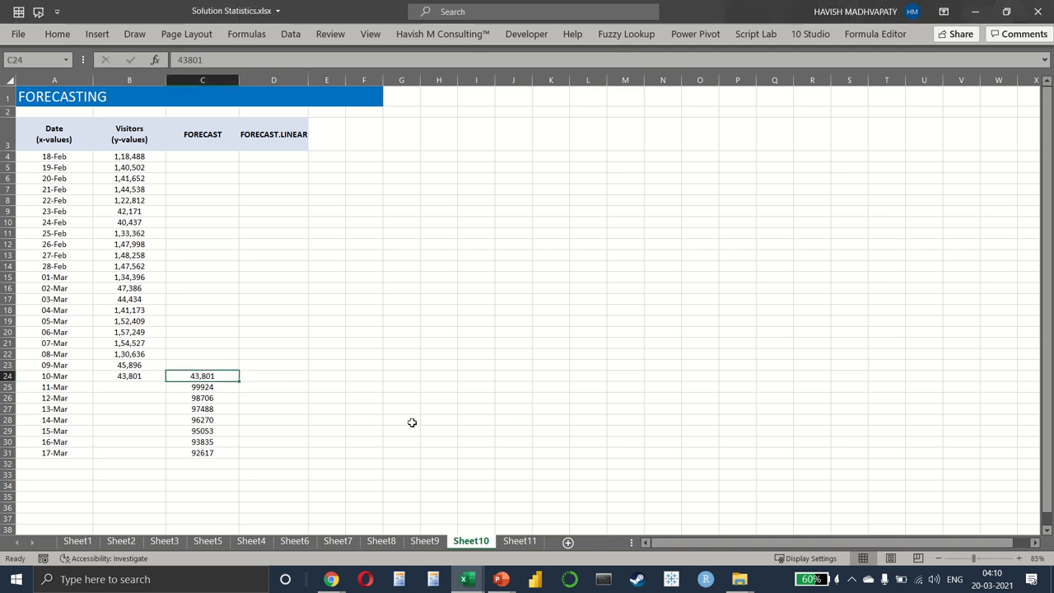
{"action": "type", "text": "=FORECAST(A25, $B$4:$B$24, $A$4:$A$24)"}
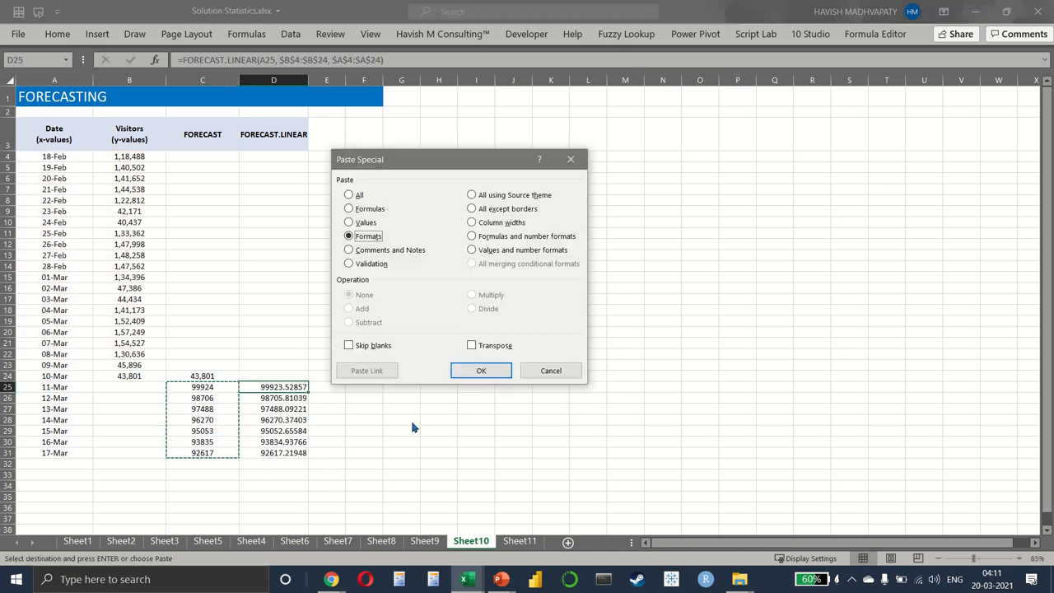
{"action": "left_click", "coordinate": [481, 370]}
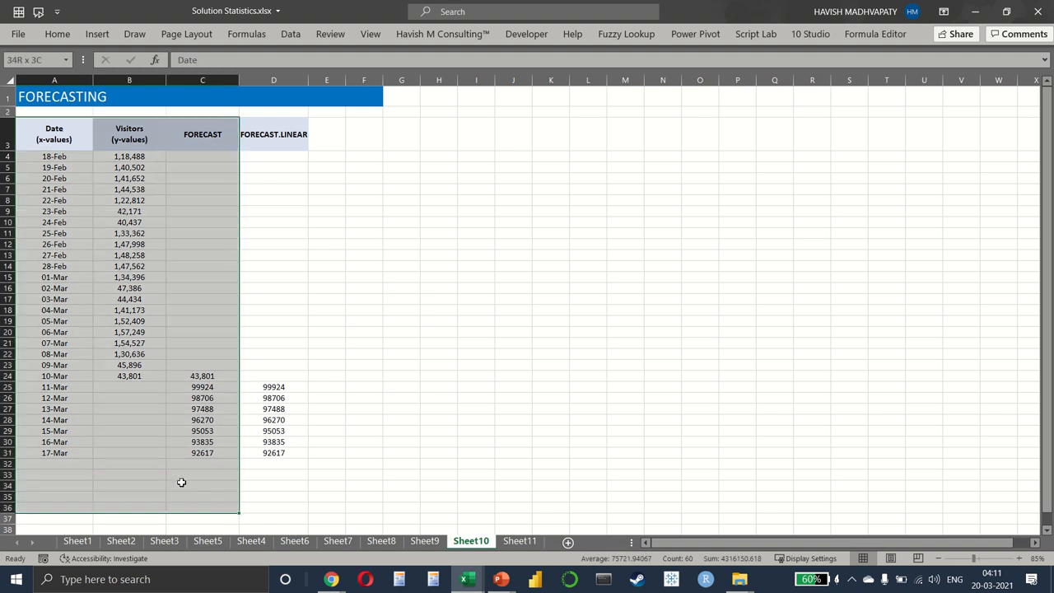
Insert the recommended Line chart of Visitors and FORECAST across the dates.
{"action": "left_click", "coordinate": [96, 34]}
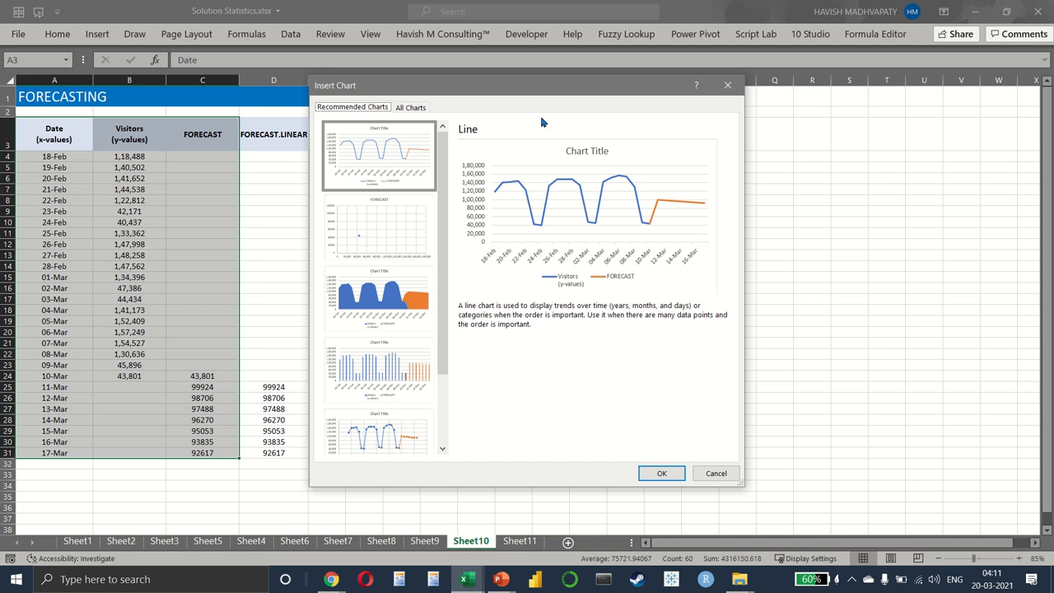
{"action": "left_click", "coordinate": [662, 473]}
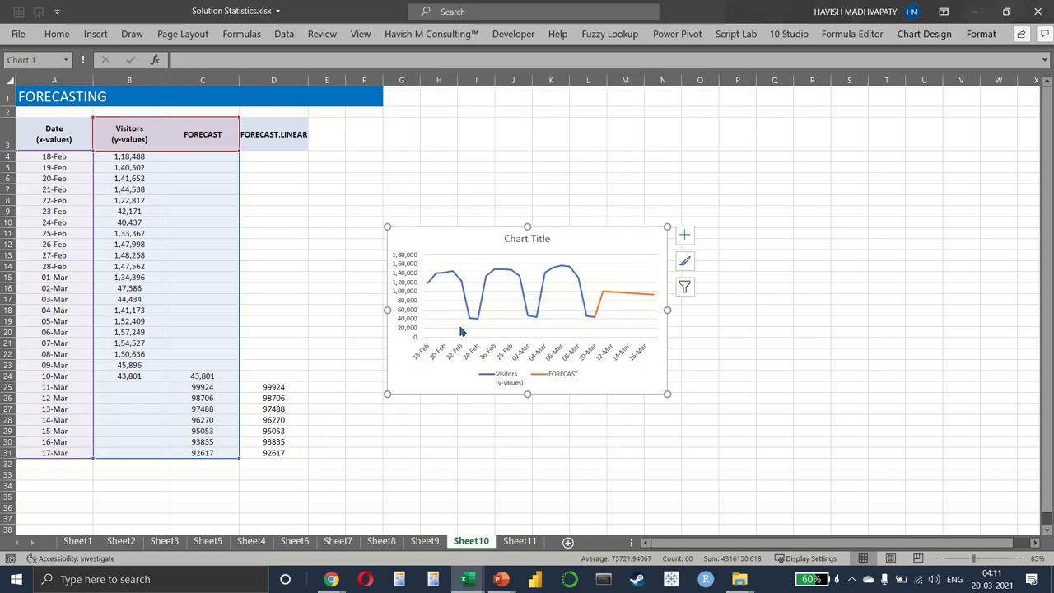
{"action": "mouse_move", "coordinate": [609, 354]}
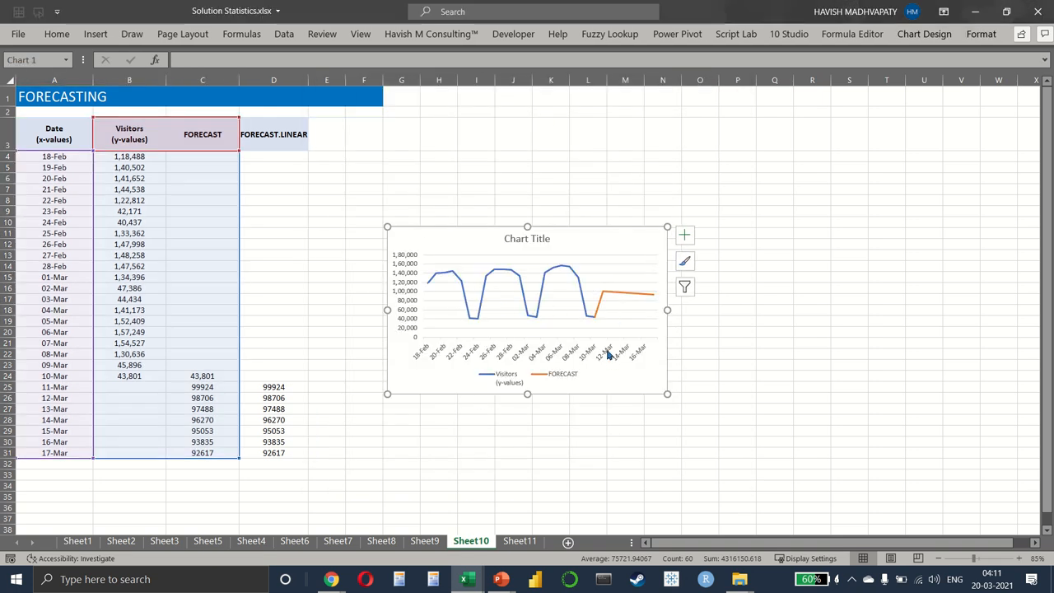
Clear the 10-Mar FORECAST value in C24 and reselect the 10-Mar values.
{"action": "left_click", "coordinate": [201, 376]}
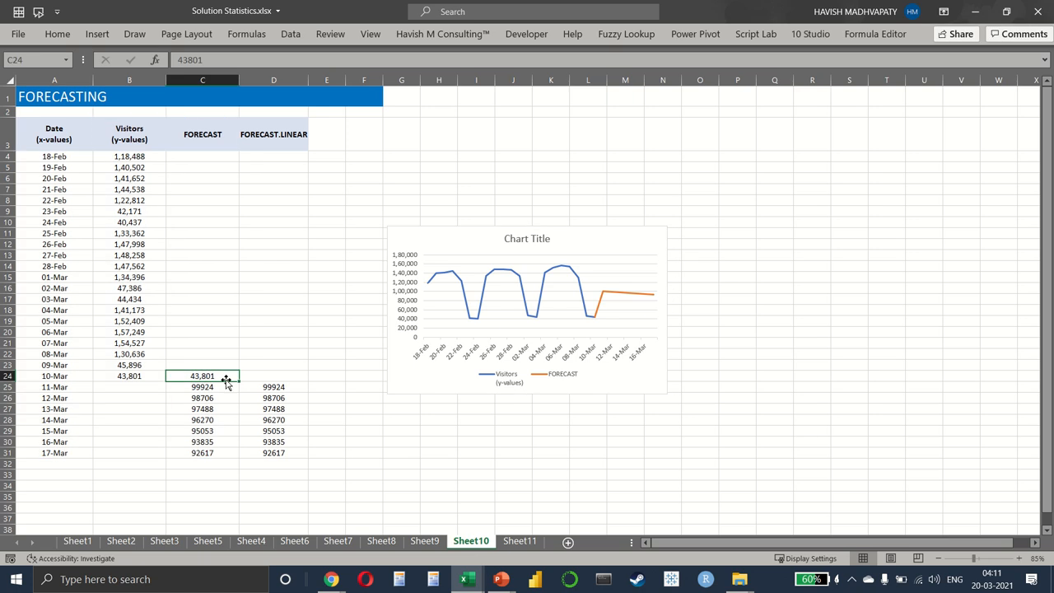
{"action": "key", "text": "Delete"}
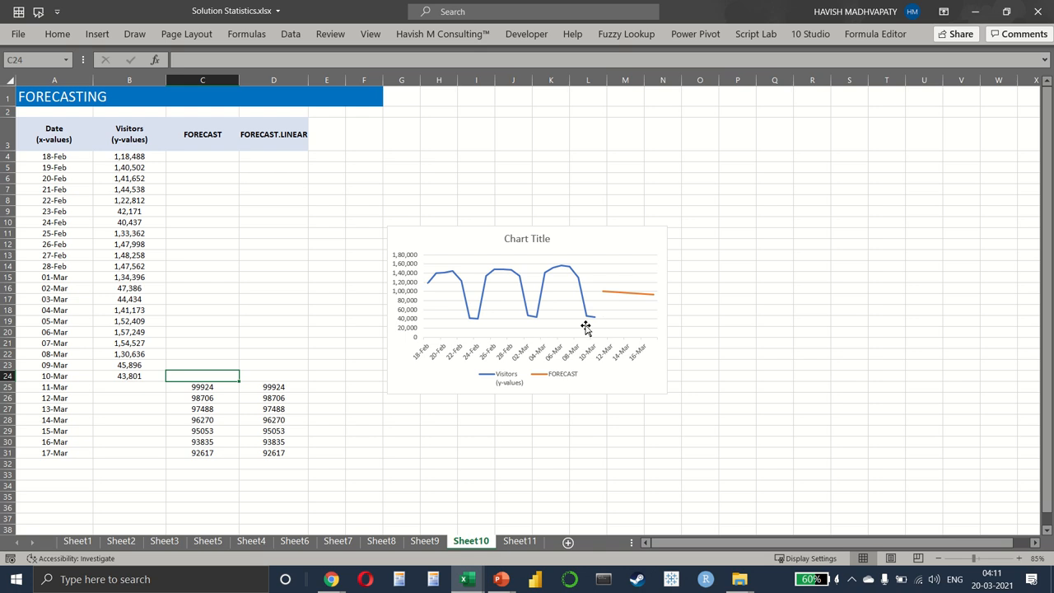
{"action": "mouse_move", "coordinate": [460, 368]}
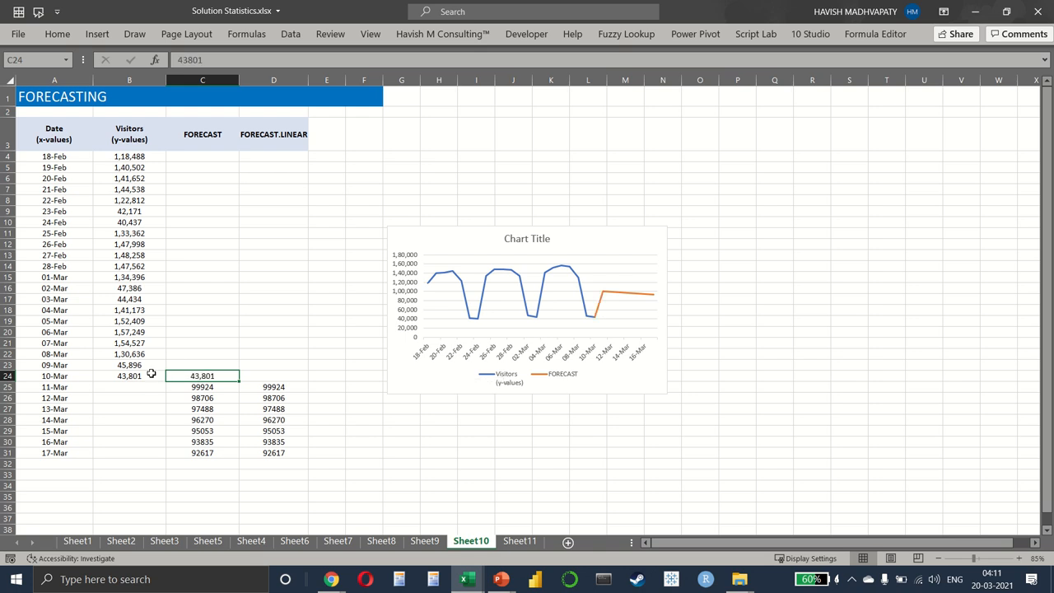
{"action": "left_click", "coordinate": [129, 375]}
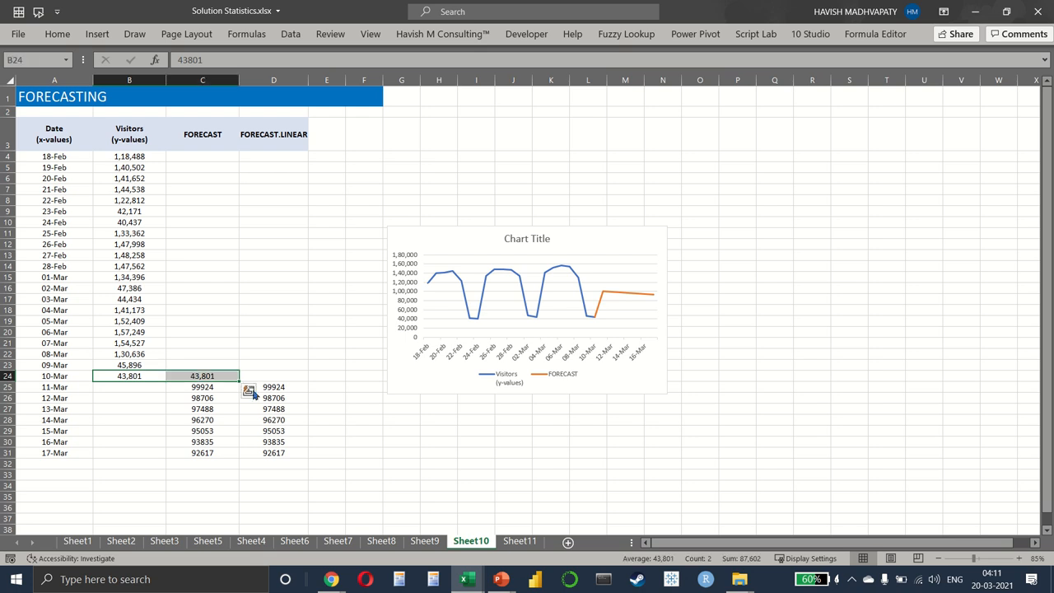
{"action": "mouse_move", "coordinate": [296, 486]}
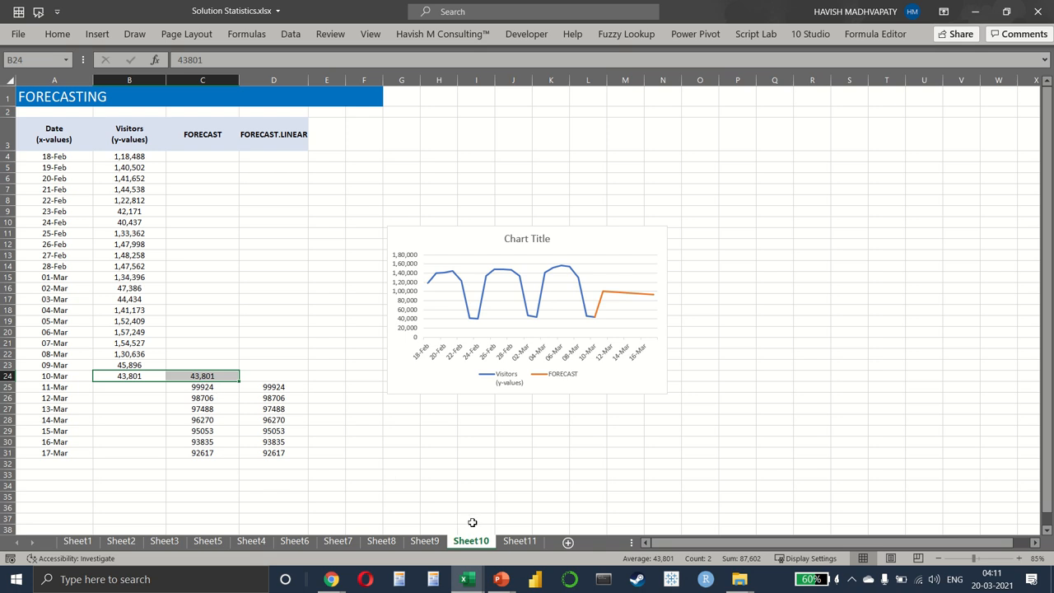
On Sheet11, fill the dates from 10-Mar down through 17-Mar, Sun in row 31.
{"action": "left_click", "coordinate": [520, 542]}
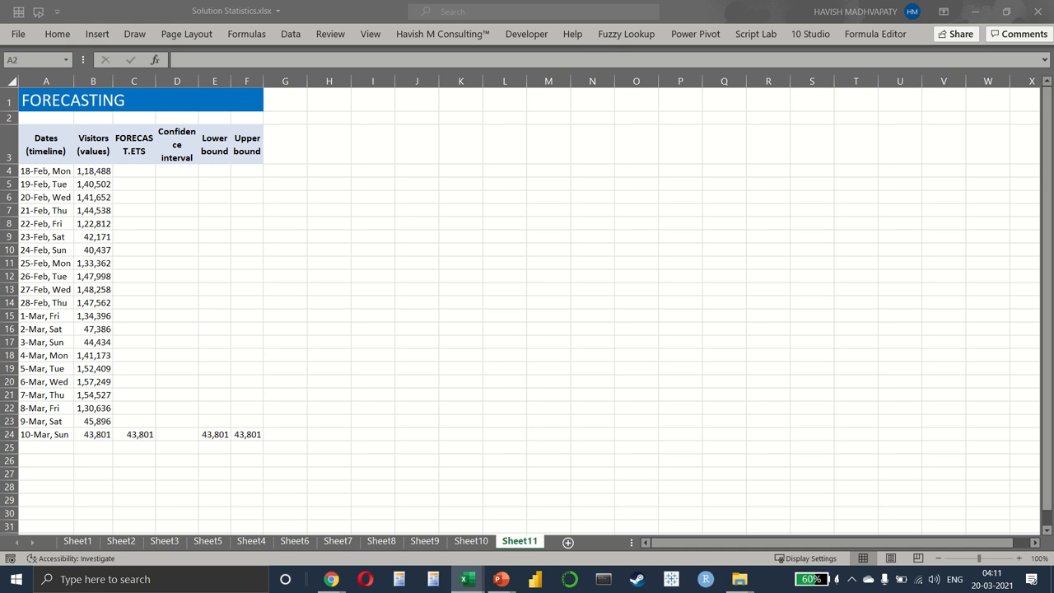
{"action": "mouse_move", "coordinate": [135, 429]}
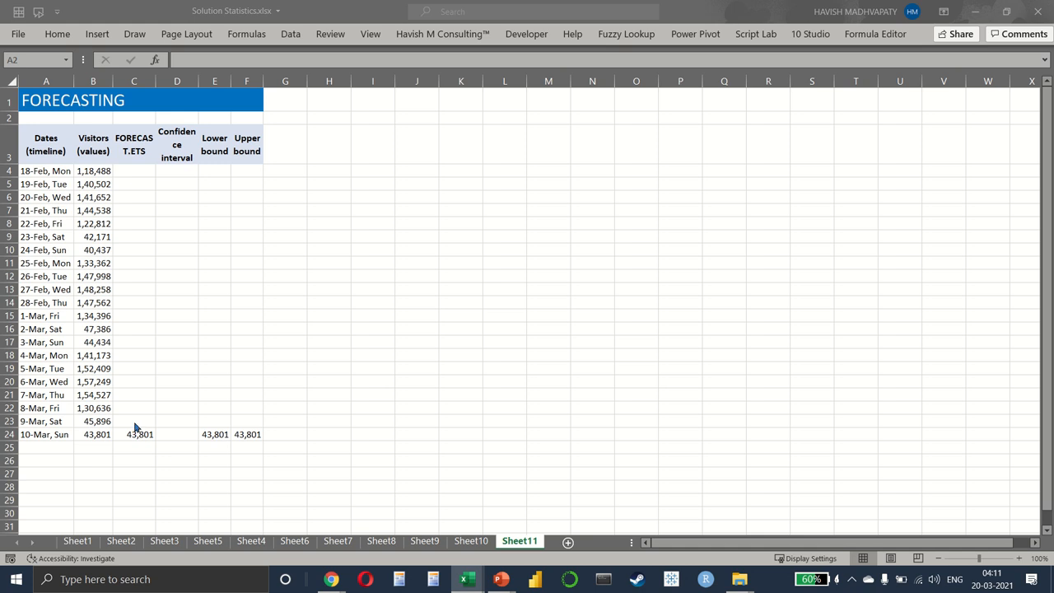
{"action": "scroll", "scroll_direction": "down", "scroll_amount": 3}
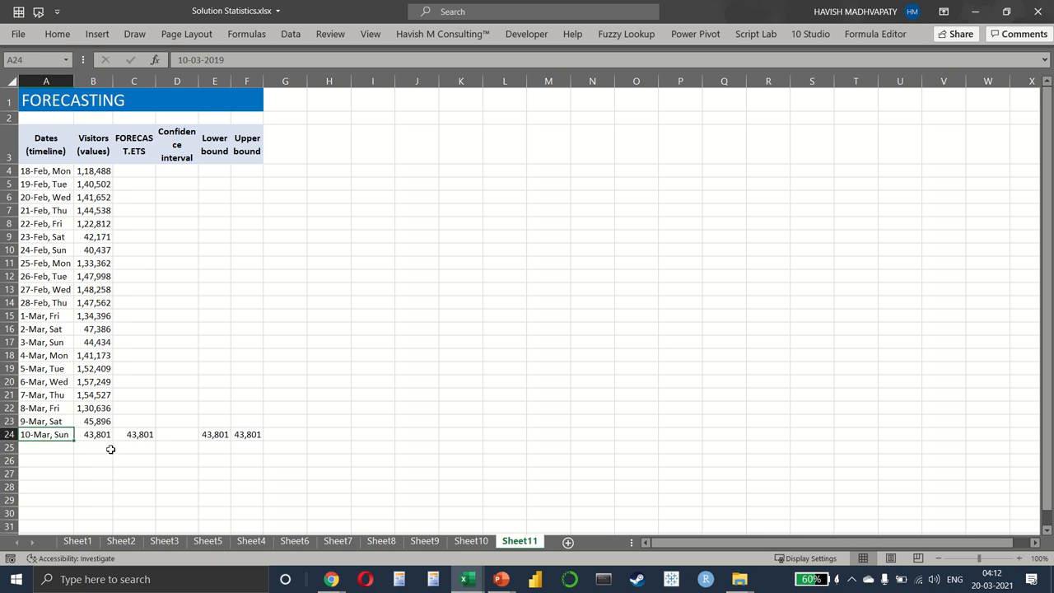
{"action": "left_click_drag", "start_coordinate": [45, 434], "coordinate": [46, 514]}
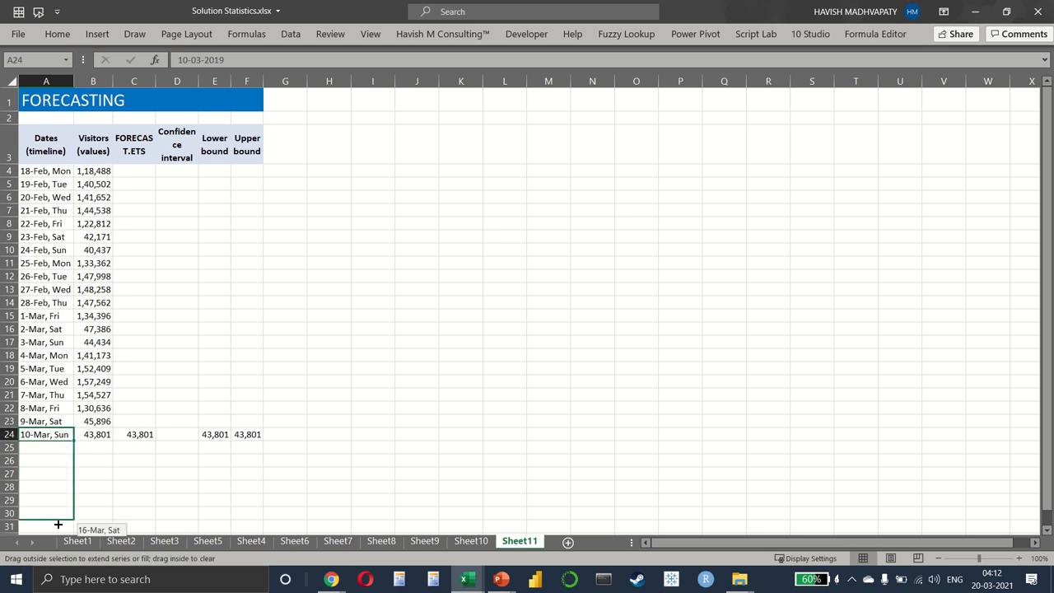
{"action": "left_click_drag", "start_coordinate": [58, 440], "coordinate": [58, 526]}
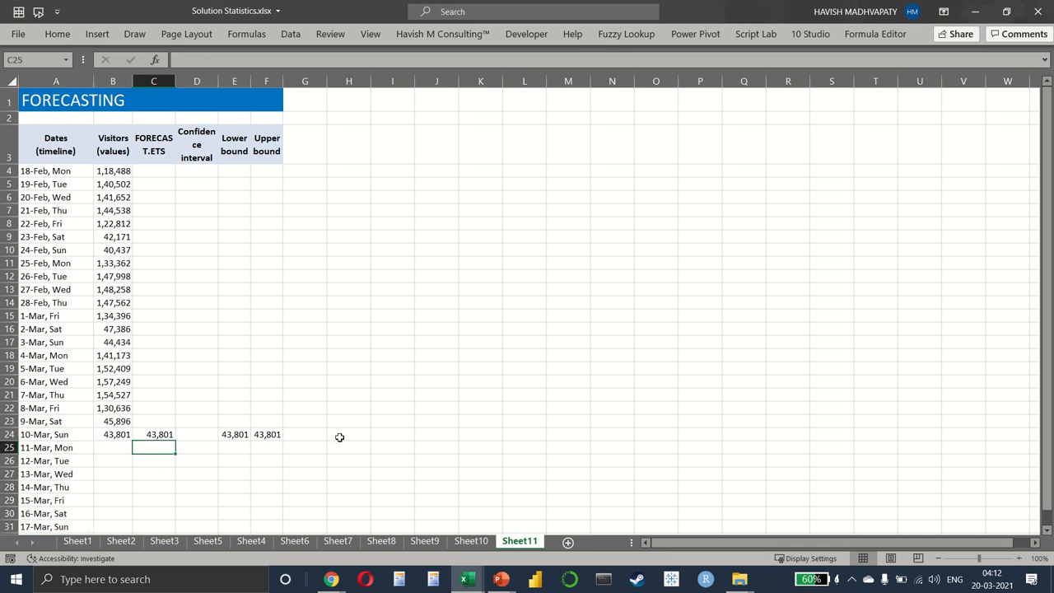
Enter =FORECAST.ETS(A25,B4:B24,A4:A24) in C25 for the 11-Mar visitor forecast.
{"action": "type", "text": "=FORECAST.ETS("}
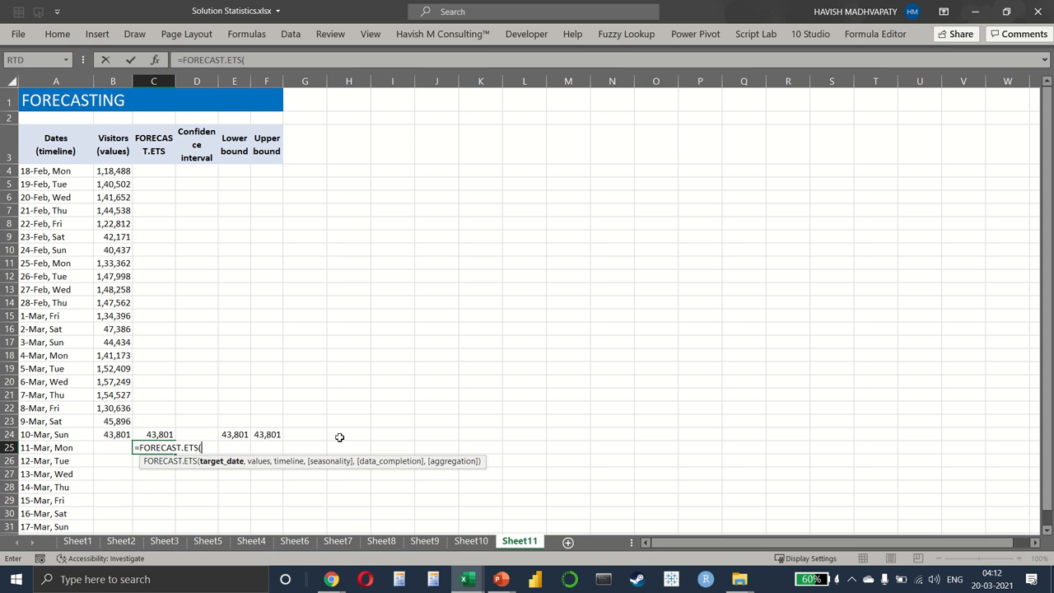
{"action": "mouse_move", "coordinate": [110, 445]}
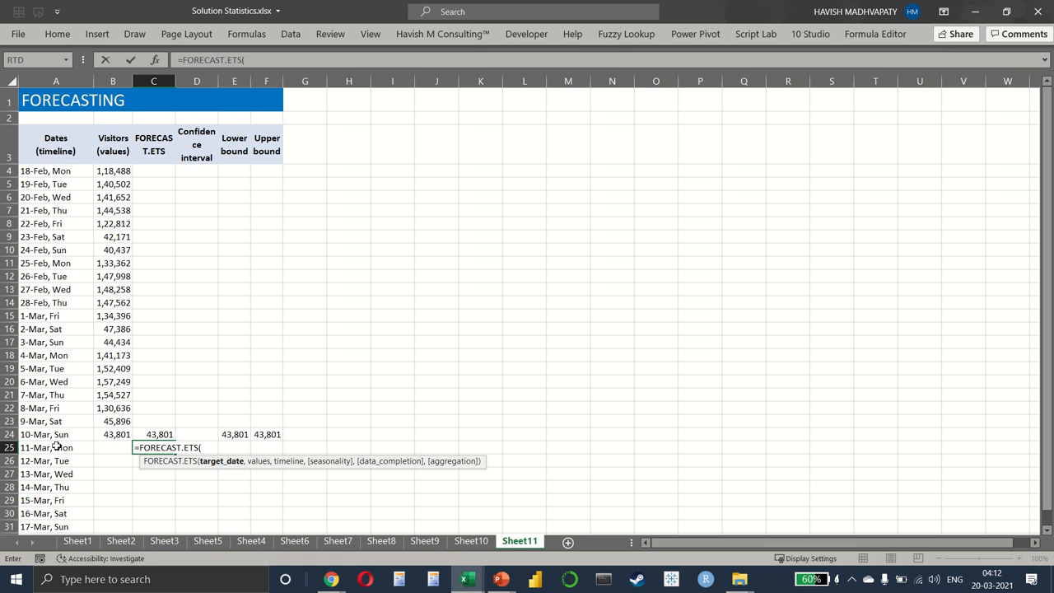
{"action": "left_click", "coordinate": [56, 448]}
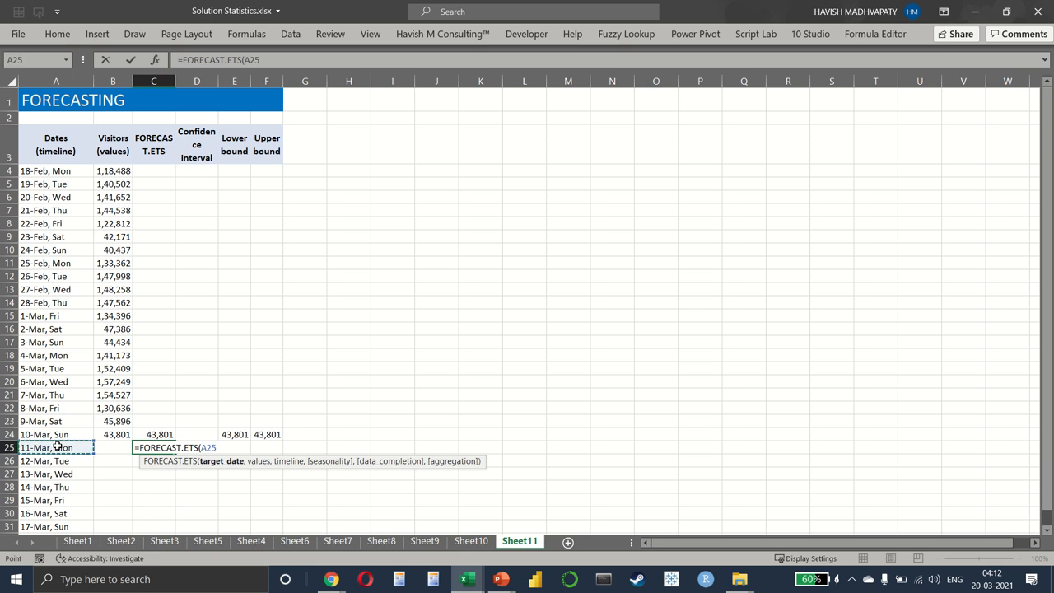
{"action": "type", "text": ","}
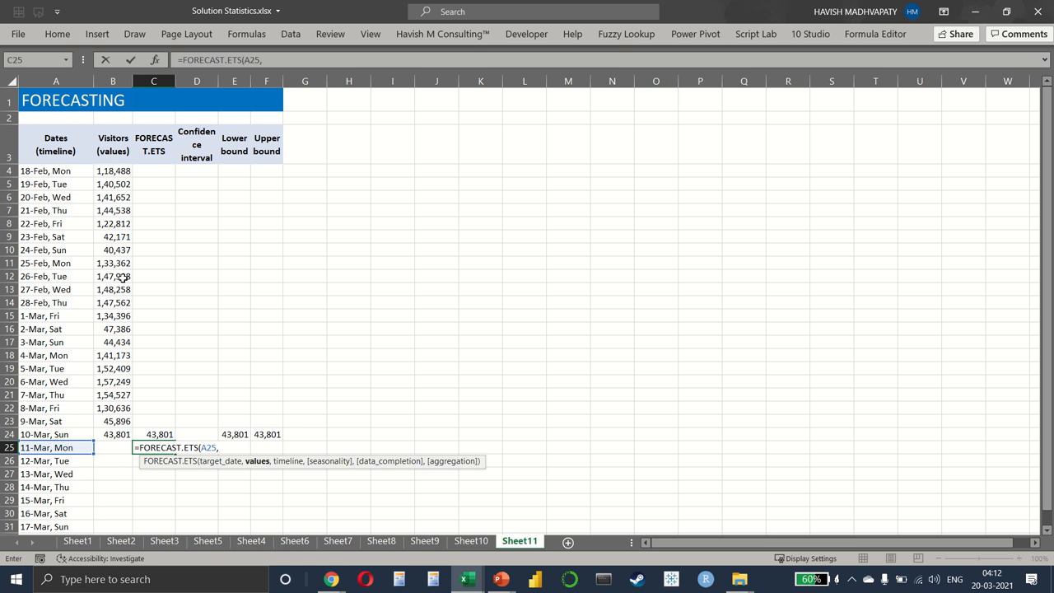
{"action": "left_click_drag", "start_coordinate": [113, 170], "coordinate": [113, 434]}
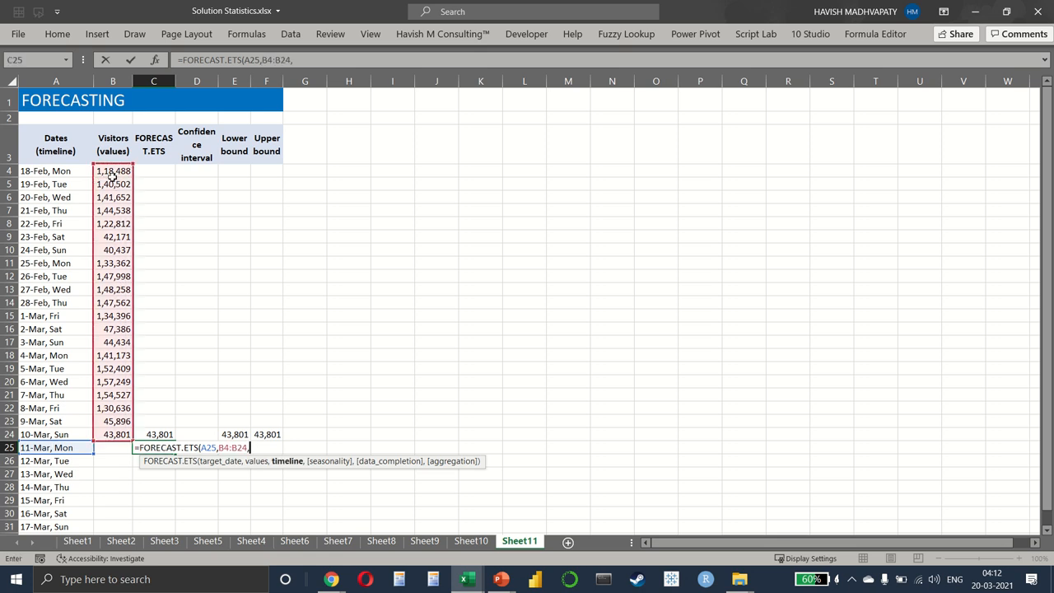
{"action": "left_click_drag", "start_coordinate": [55, 171], "coordinate": [55, 527]}
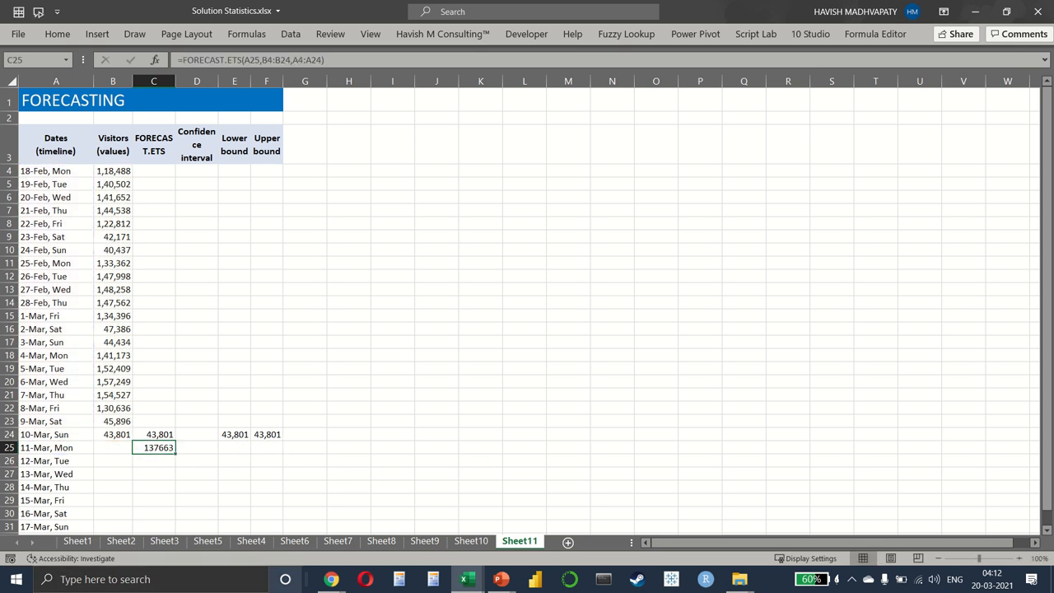
{"action": "mouse_move", "coordinate": [524, 516]}
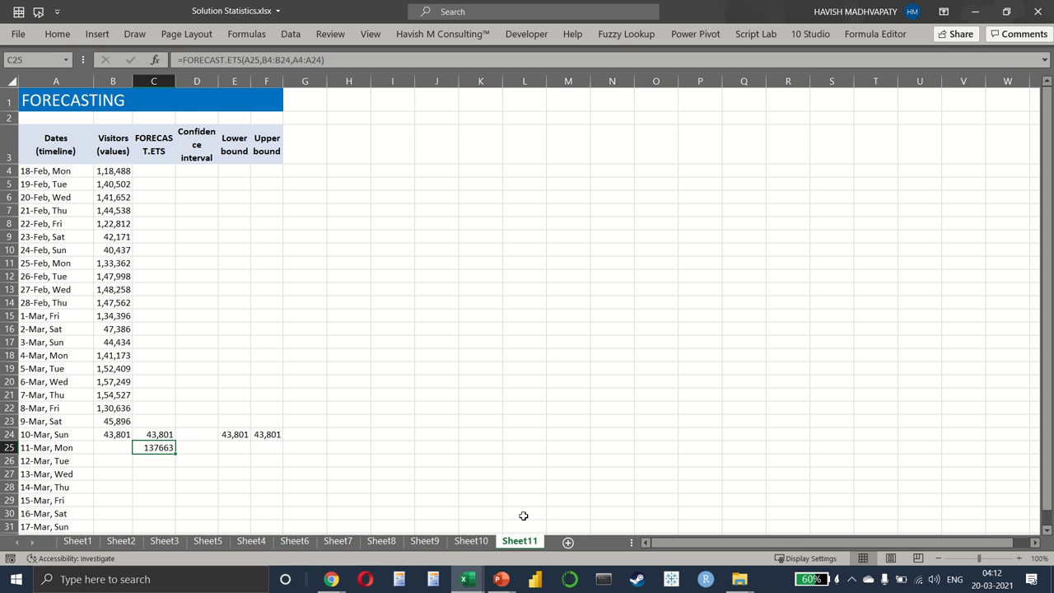
Fill the FORECAST.ETS formula down from C25 through the 17-Mar row.
{"action": "double_click", "coordinate": [153, 447]}
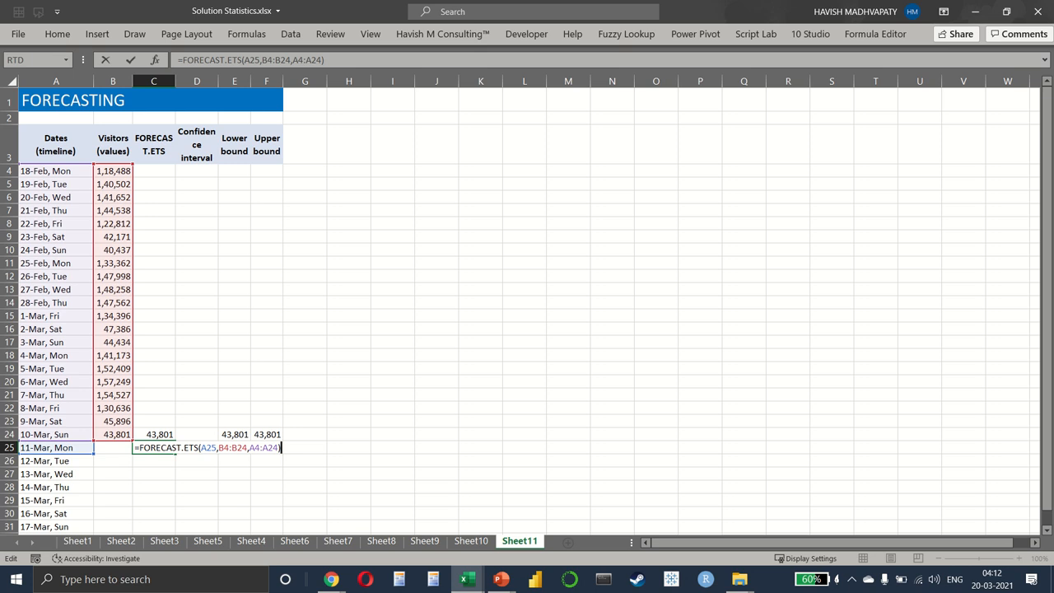
{"action": "mouse_move", "coordinate": [761, 454]}
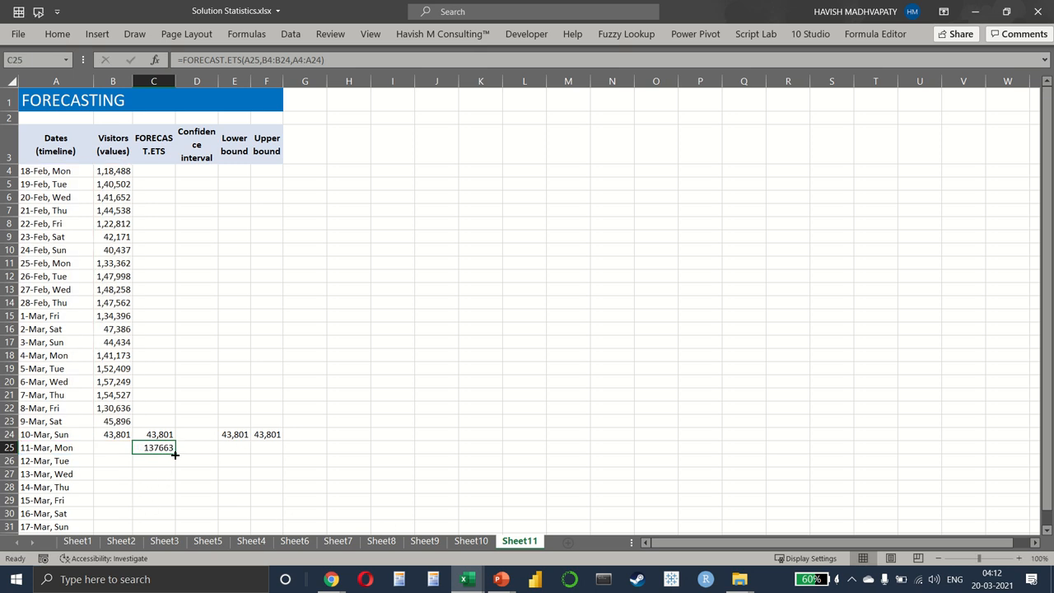
{"action": "left_click_drag", "start_coordinate": [174, 455], "coordinate": [169, 528]}
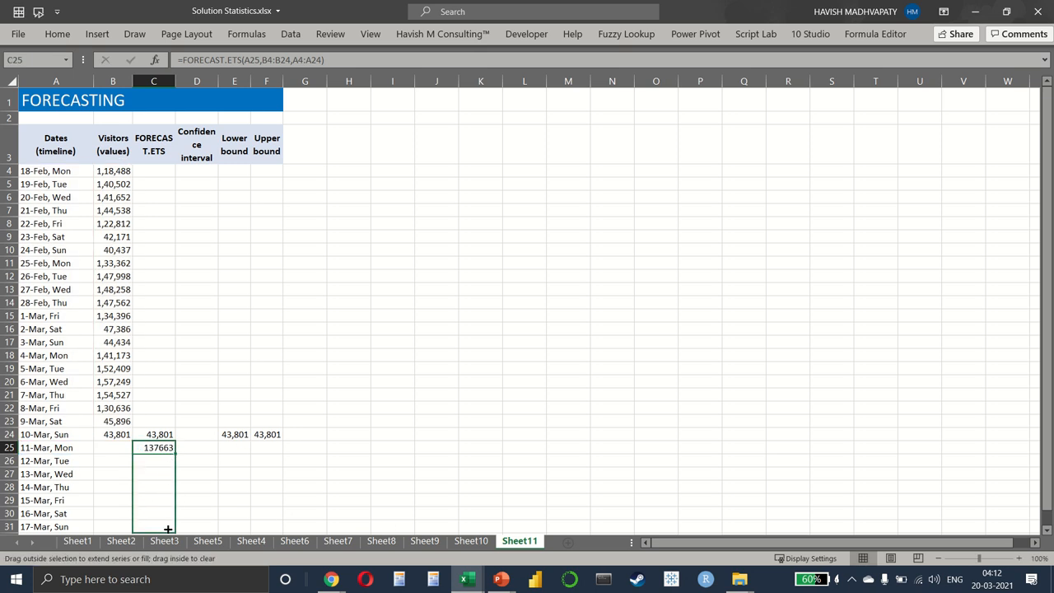
{"action": "left_click_drag", "start_coordinate": [168, 454], "coordinate": [168, 527]}
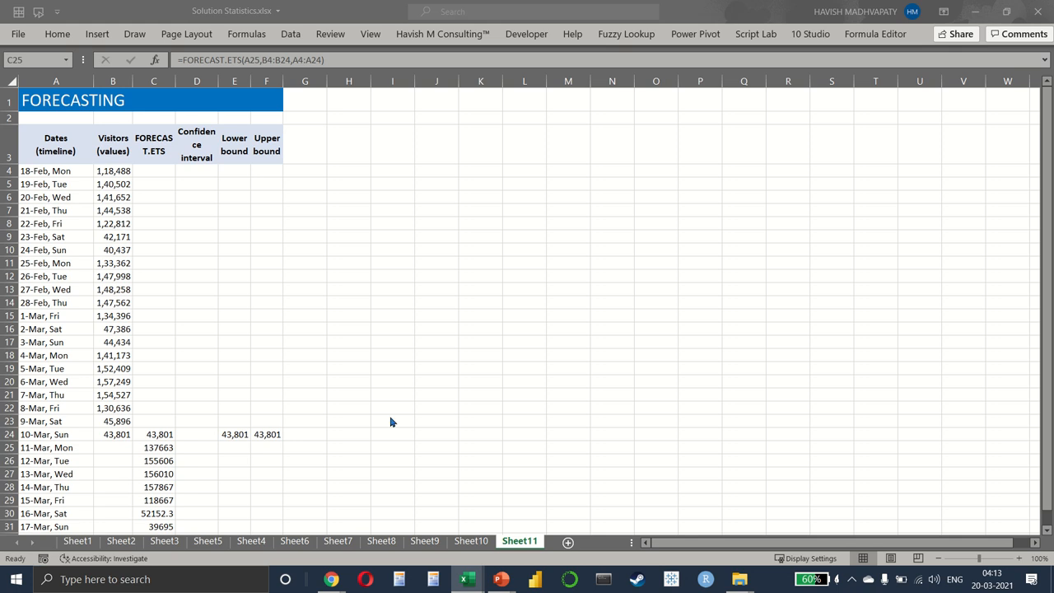
Enter =FORECAST.ETS.CONFINT(A25,B4:B24,A4:A24) in D25 for the 11-Mar confidence interval.
{"action": "left_click", "coordinate": [196, 447]}
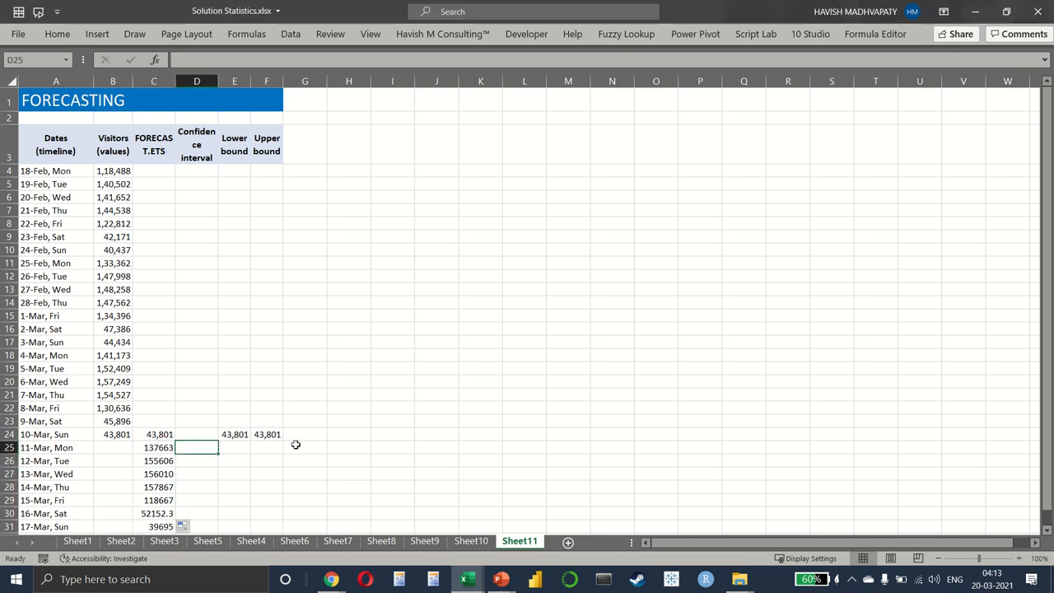
{"action": "type", "text": "=FORE"}
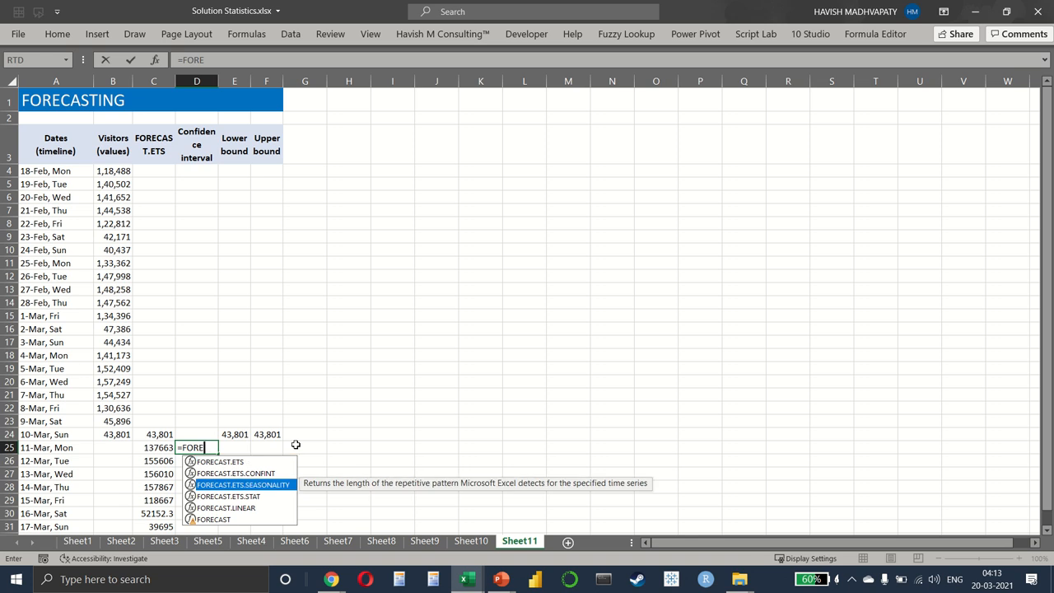
{"action": "mouse_move", "coordinate": [234, 473]}
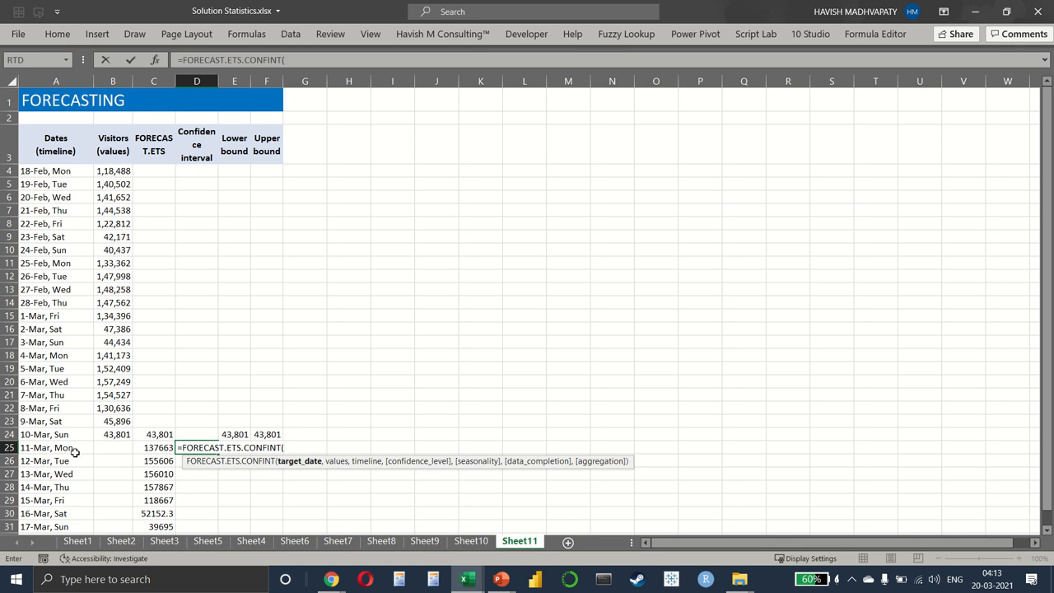
{"action": "left_click", "coordinate": [55, 447]}
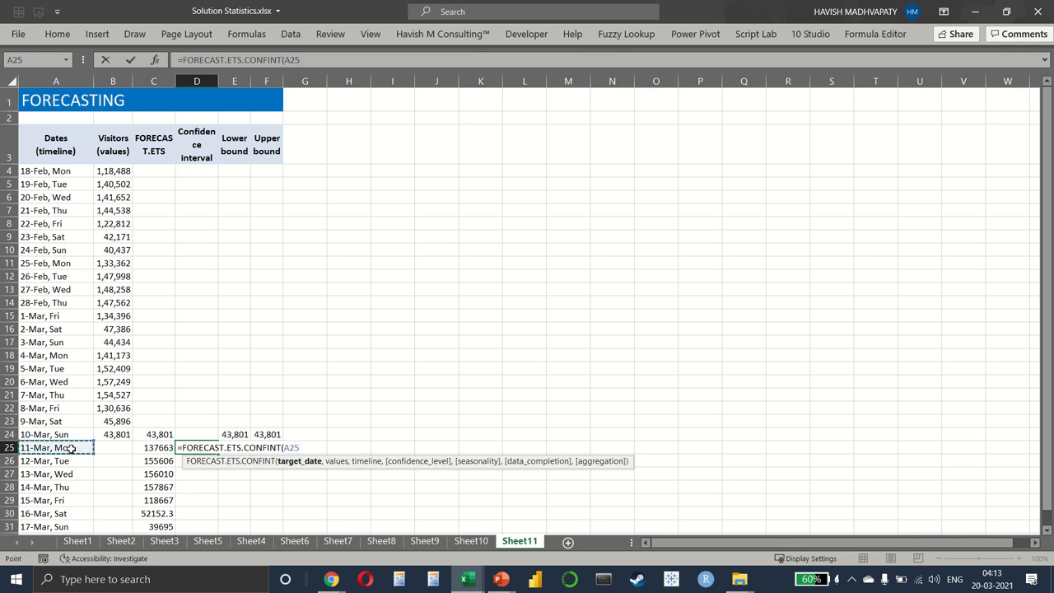
{"action": "left_click", "coordinate": [112, 171]}
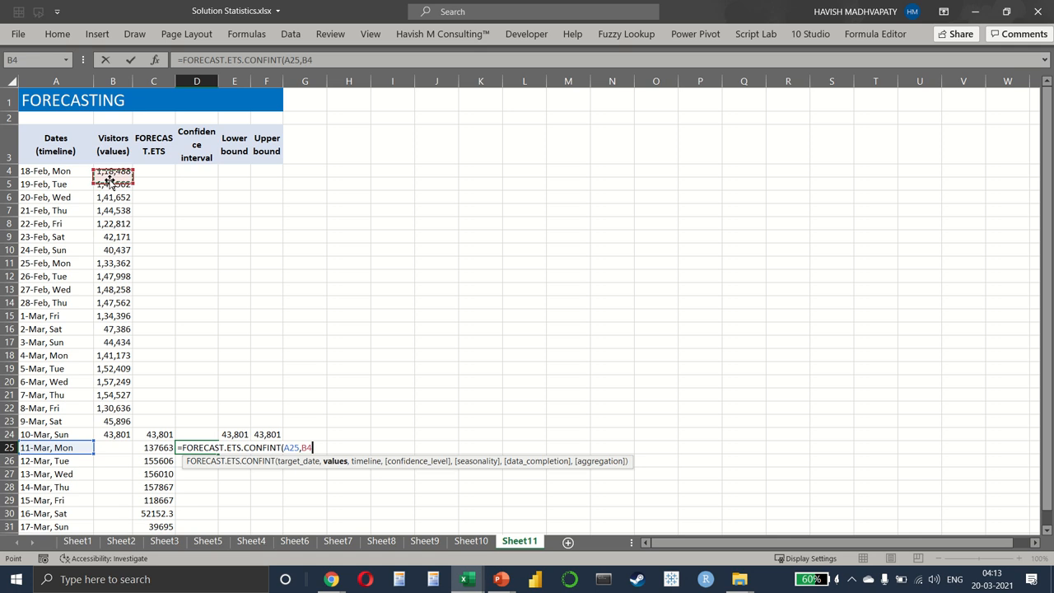
{"action": "left_click_drag", "start_coordinate": [113, 170], "coordinate": [113, 434]}
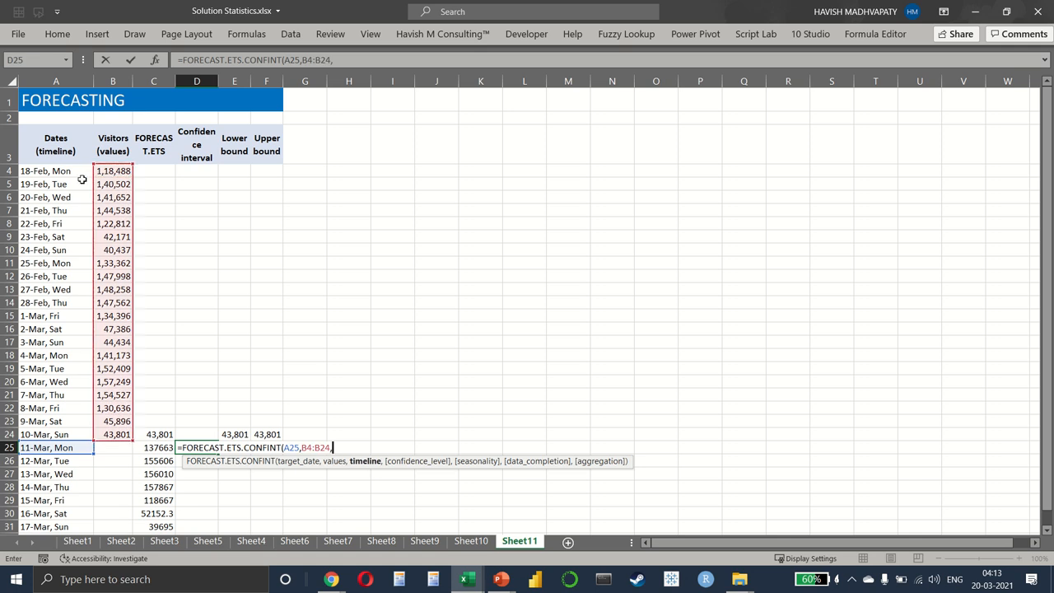
{"action": "left_click_drag", "start_coordinate": [55, 170], "coordinate": [55, 395]}
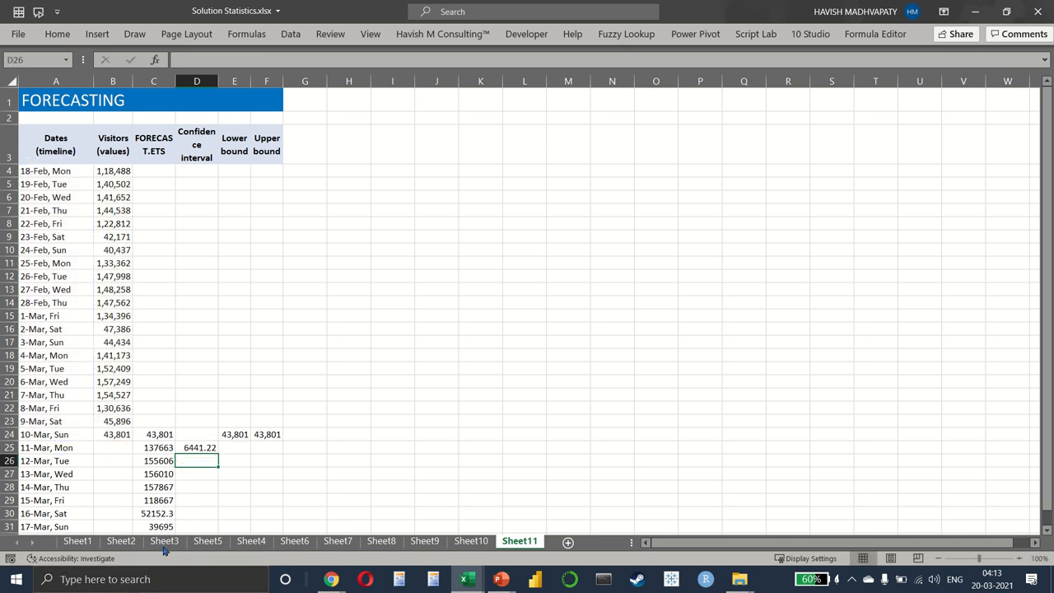
Copy the confidence interval formula down from D25 through the 17-Mar row.
{"action": "left_click", "coordinate": [197, 447]}
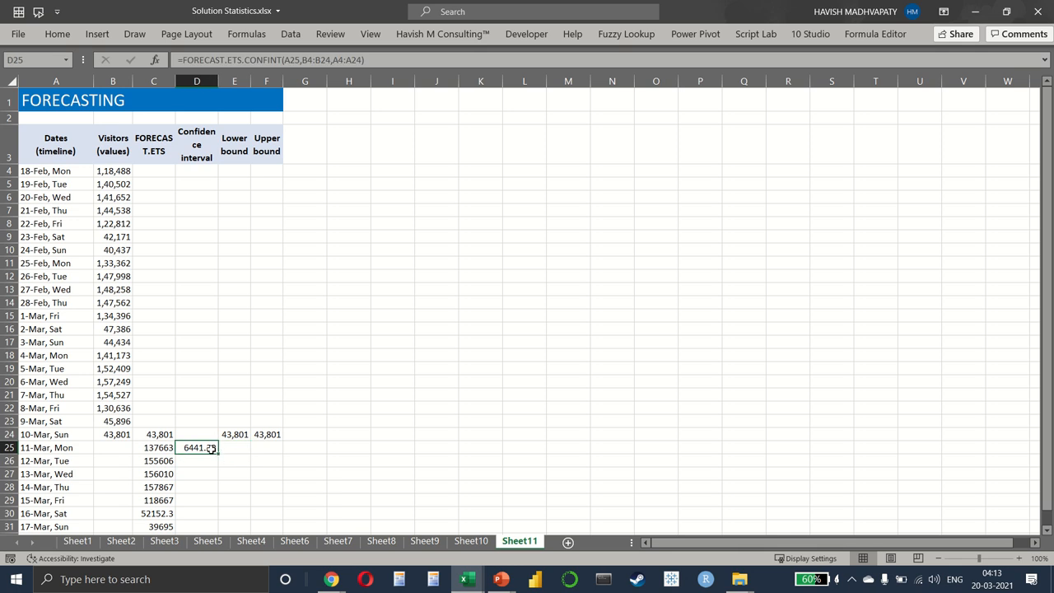
{"action": "left_click_drag", "start_coordinate": [196, 447], "coordinate": [196, 521]}
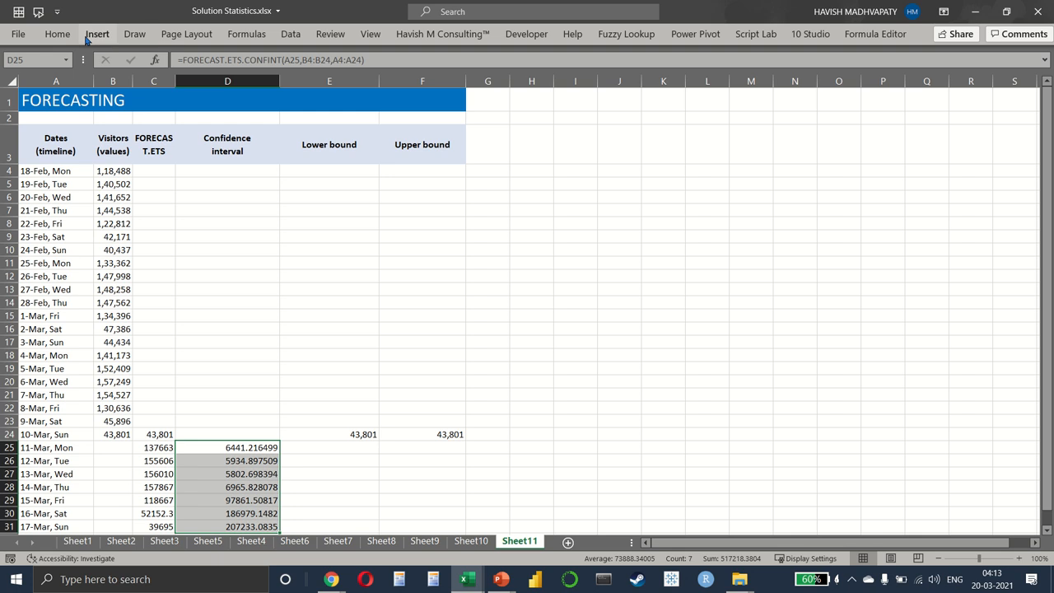
Show the confidence intervals in D25:D31 as whole numbers with Decrease Decimal.
{"action": "left_click", "coordinate": [57, 34]}
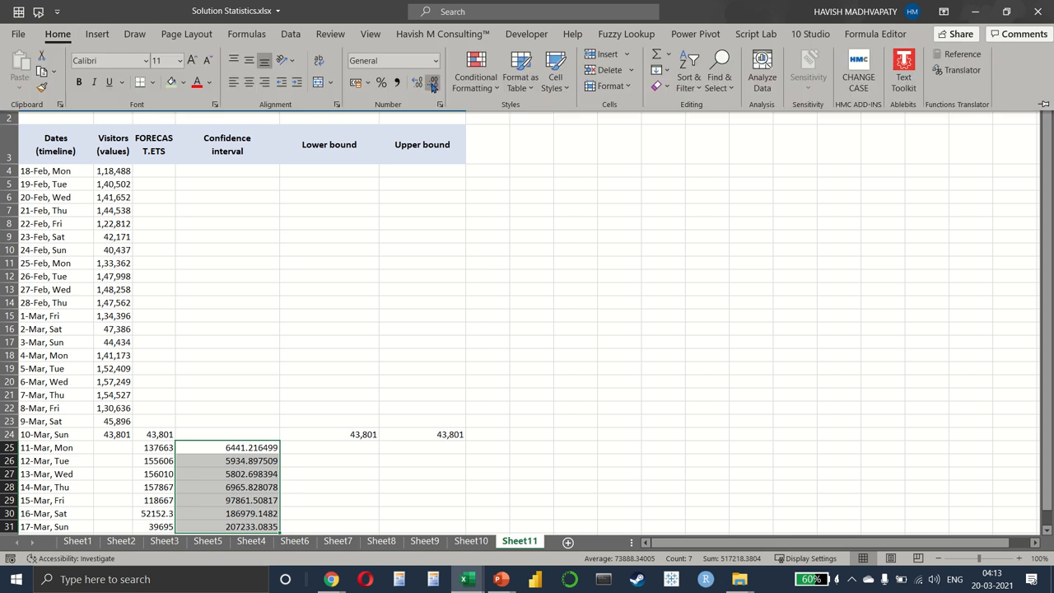
{"action": "left_click", "coordinate": [419, 81]}
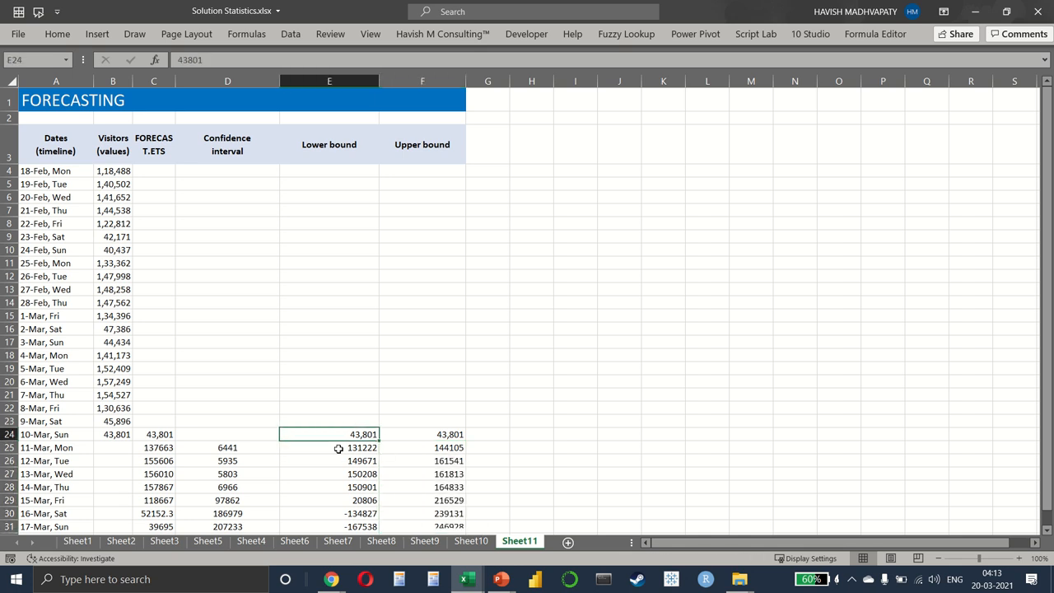
Review the 11-Mar lower bound formula, then add Lower and Upper bound columns E3:F31 to the chart selection.
{"action": "left_click", "coordinate": [227, 434]}
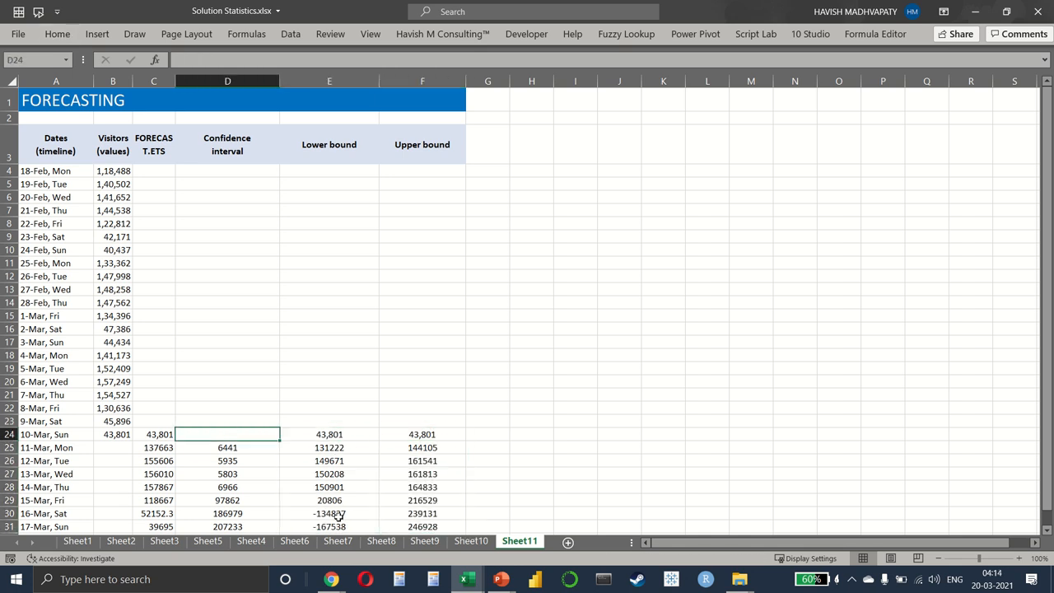
{"action": "left_click", "coordinate": [329, 447]}
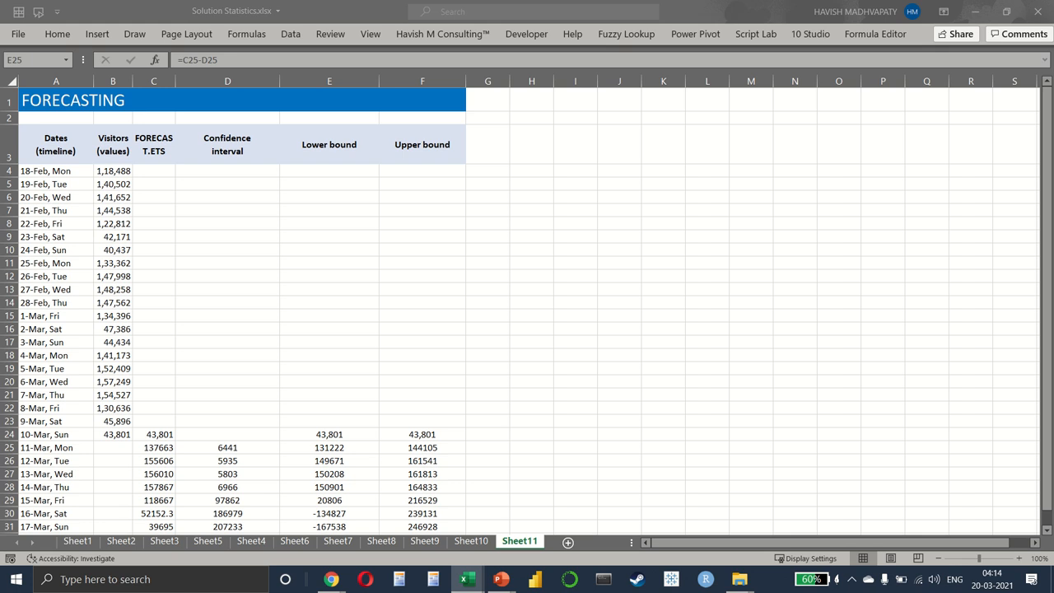
{"action": "left_click", "coordinate": [328, 448]}
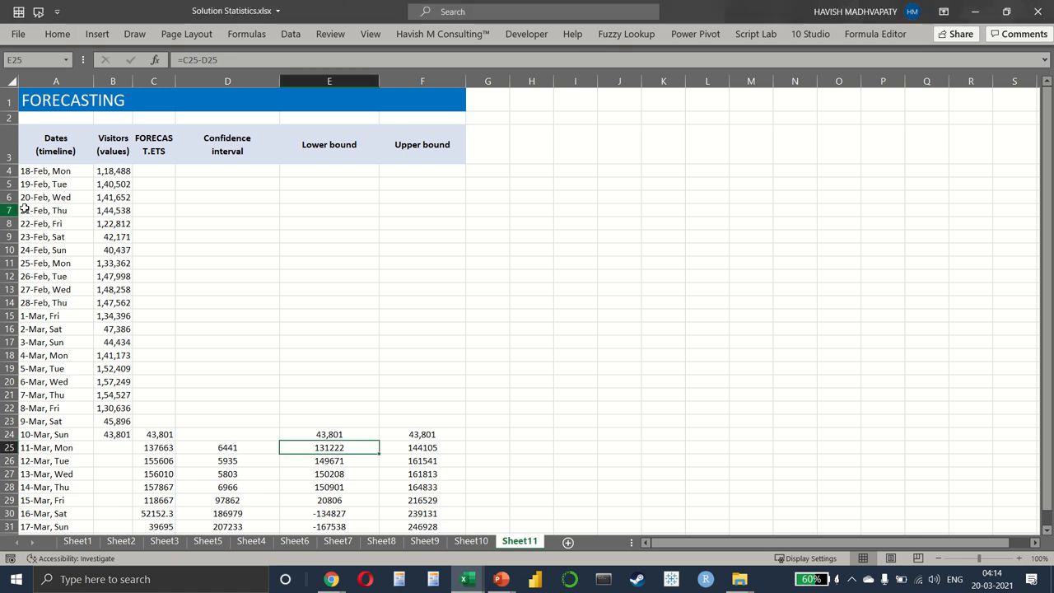
{"action": "mouse_move", "coordinate": [135, 93]}
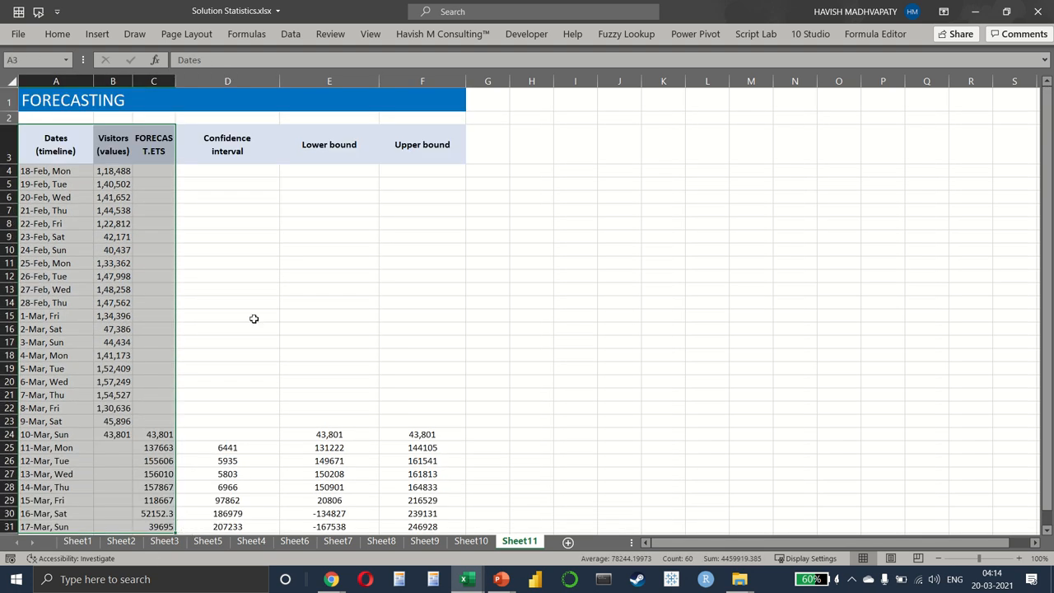
{"action": "left_click_drag", "start_coordinate": [328, 145], "coordinate": [423, 526]}
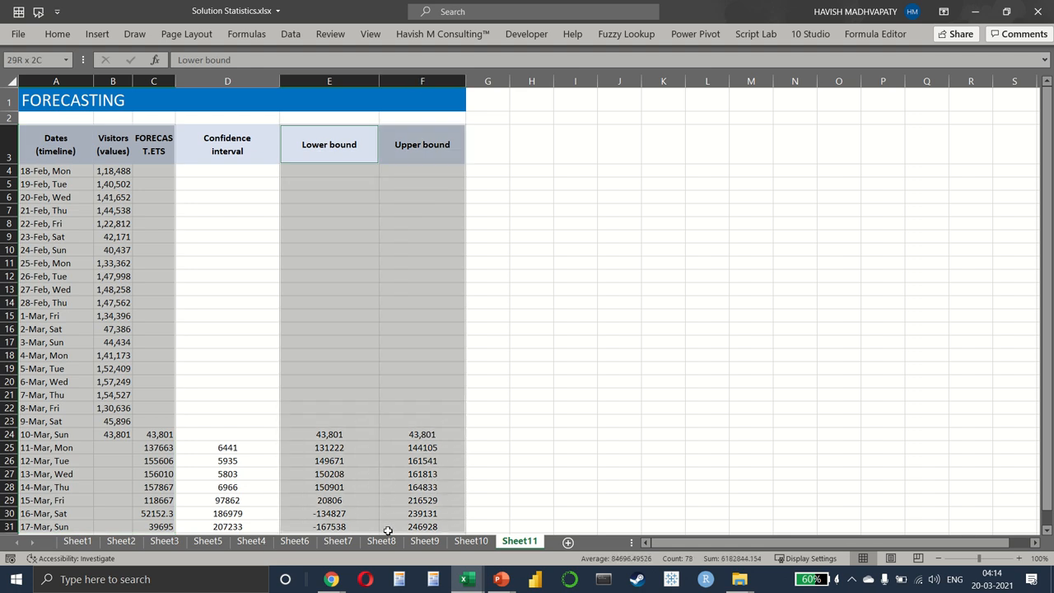
Insert a line chart of Visitors, FORECAST.ETS and both bounds, then return to the 11-Mar confidence interval formula.
{"action": "left_click", "coordinate": [96, 34]}
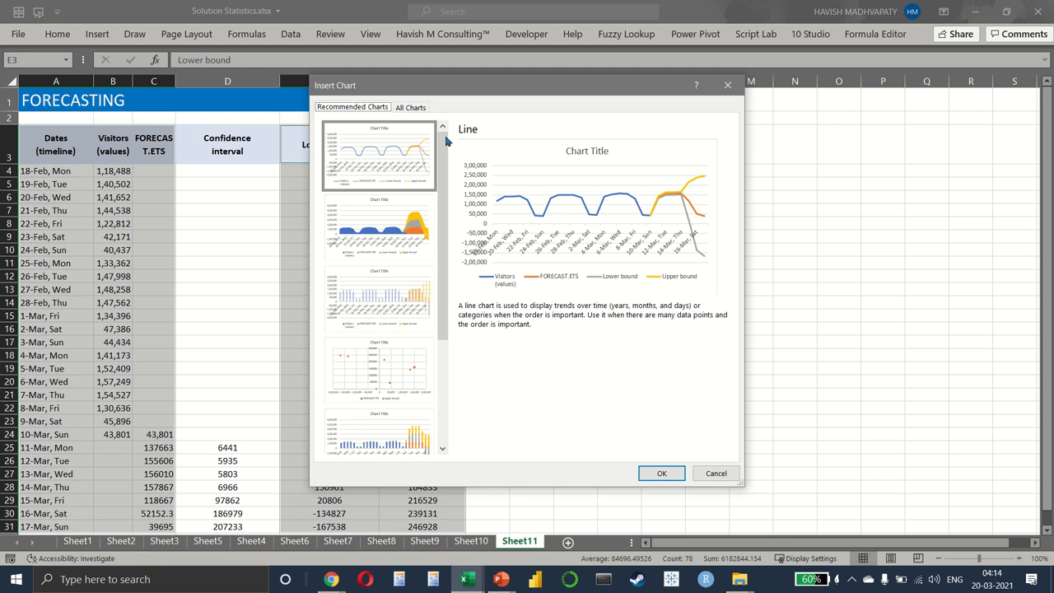
{"action": "left_click", "coordinate": [410, 107]}
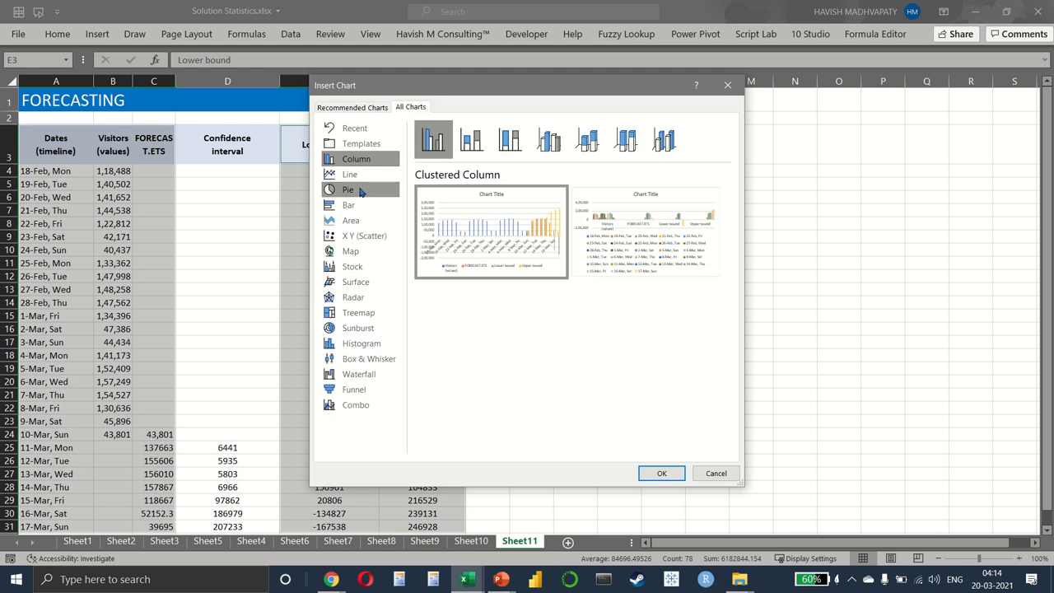
{"action": "left_click", "coordinate": [661, 473]}
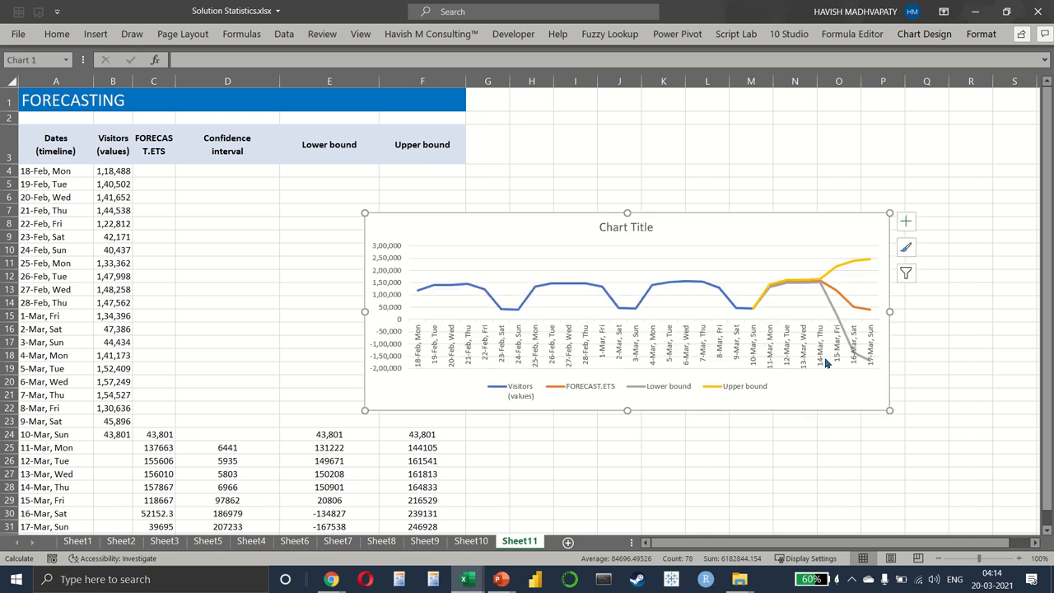
{"action": "mouse_move", "coordinate": [701, 284]}
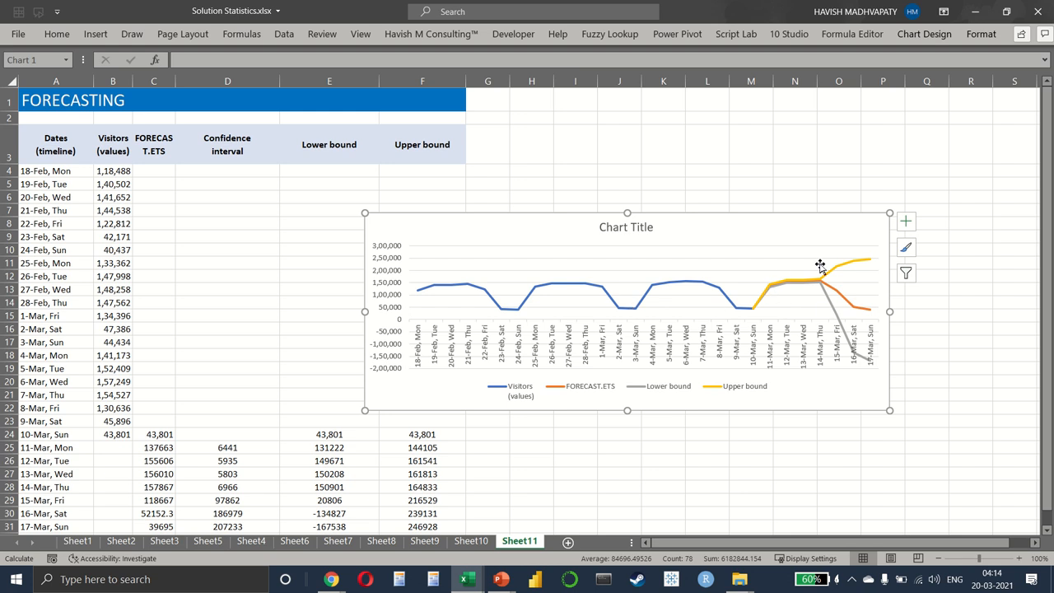
{"action": "mouse_move", "coordinate": [832, 277]}
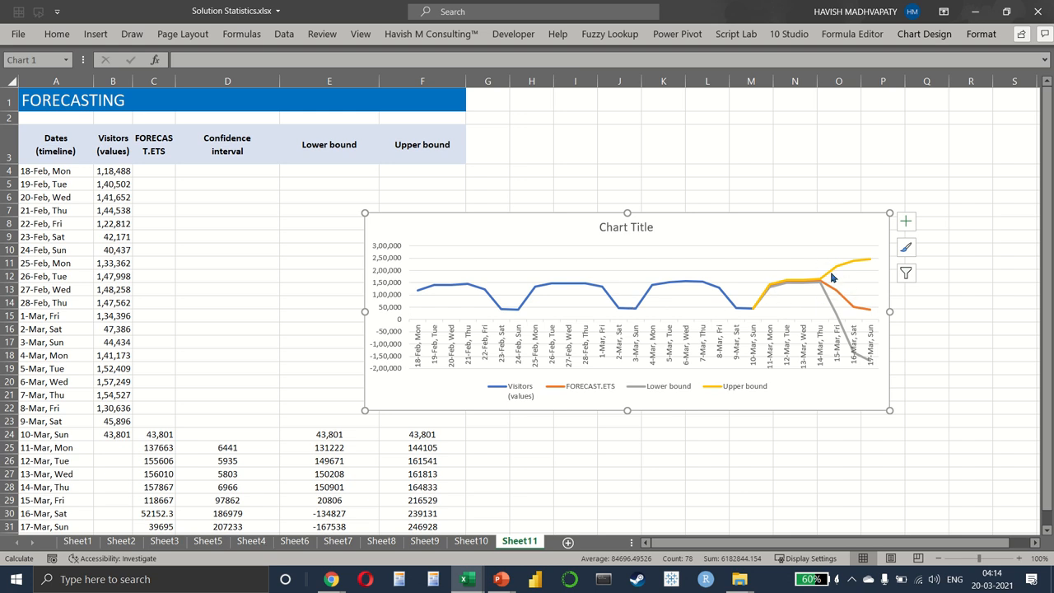
{"action": "left_click", "coordinate": [228, 487]}
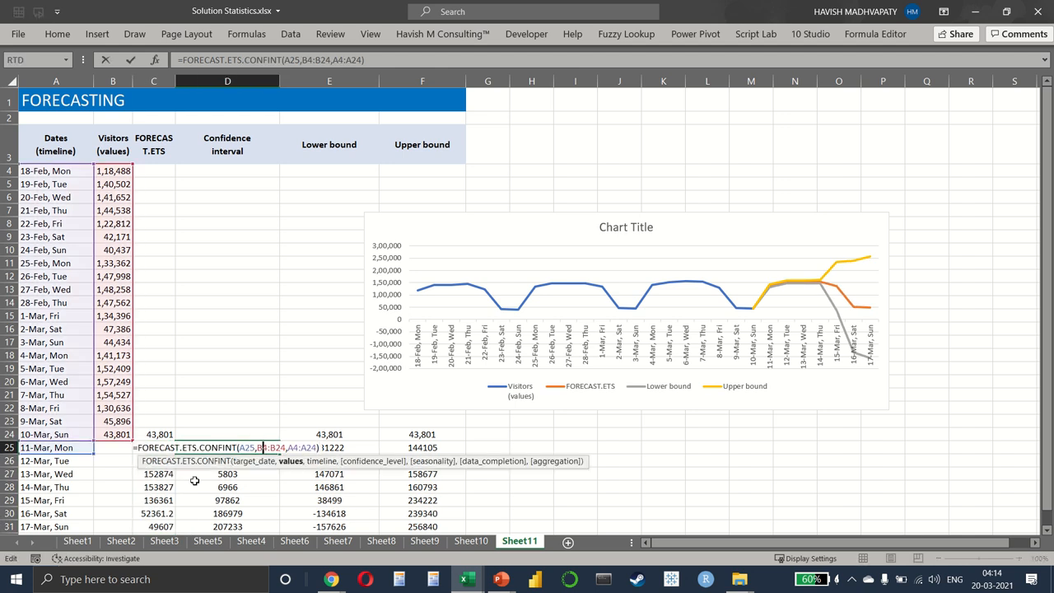
Confirm the edited confidence interval formula so the bounds recalculate to 6441–10240 and hug the forecast.
{"action": "key", "text": "enter"}
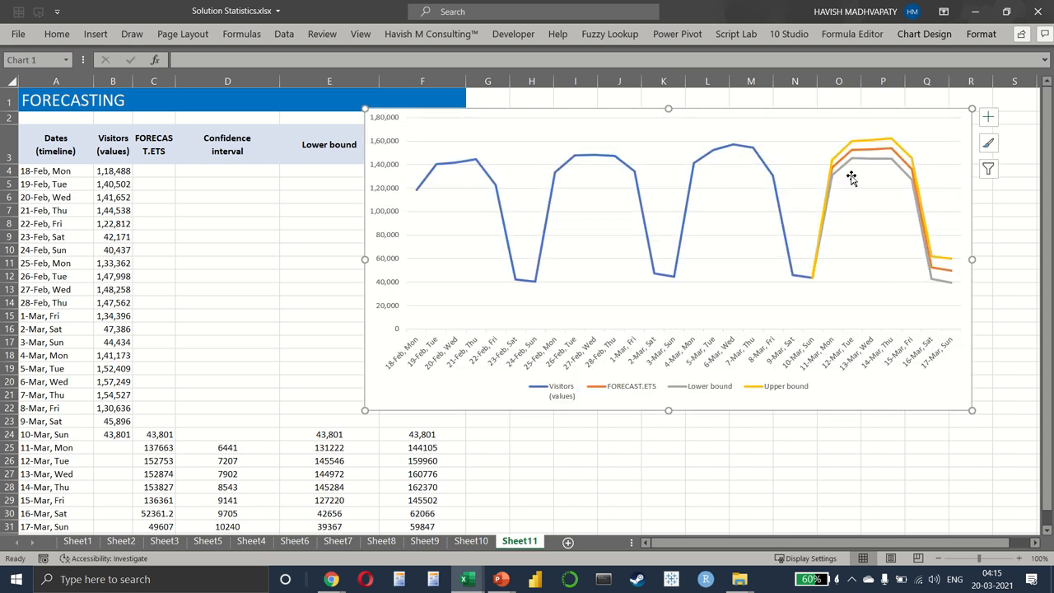
{"action": "mouse_move", "coordinate": [897, 181]}
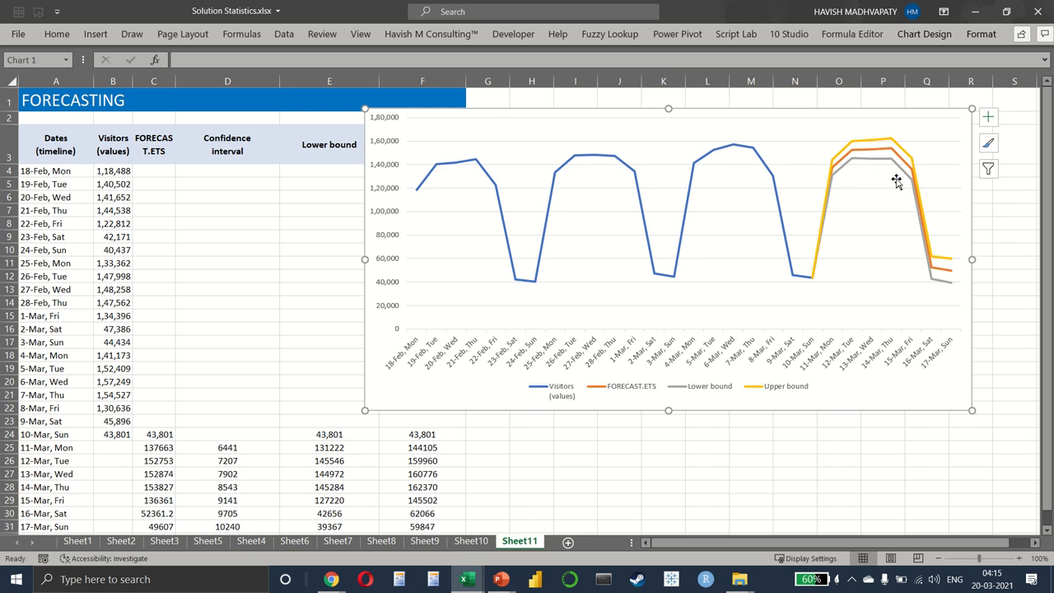
{"action": "mouse_move", "coordinate": [871, 155]}
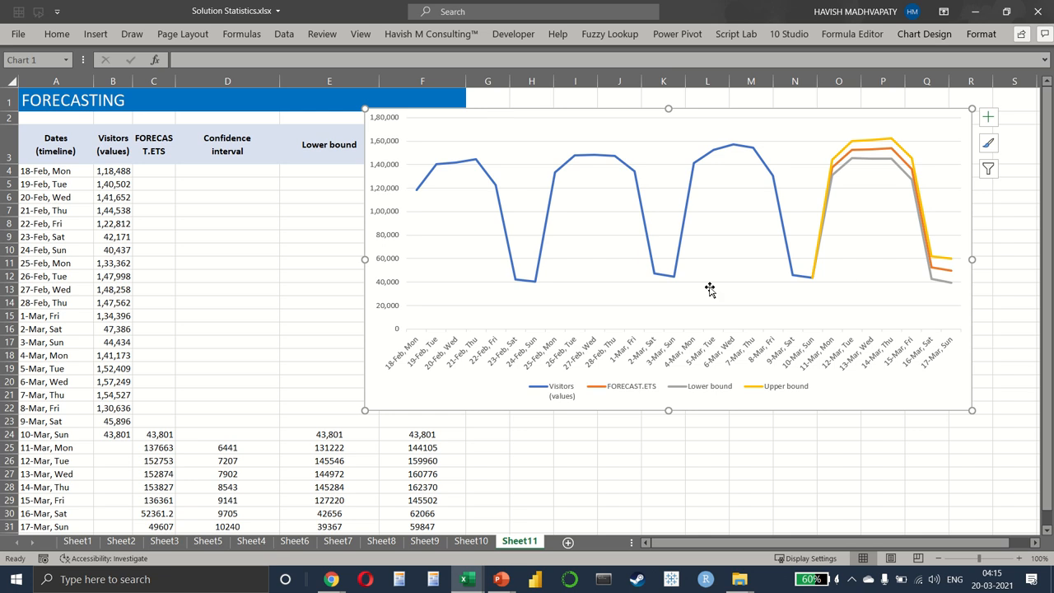
{"action": "left_click", "coordinate": [228, 408]}
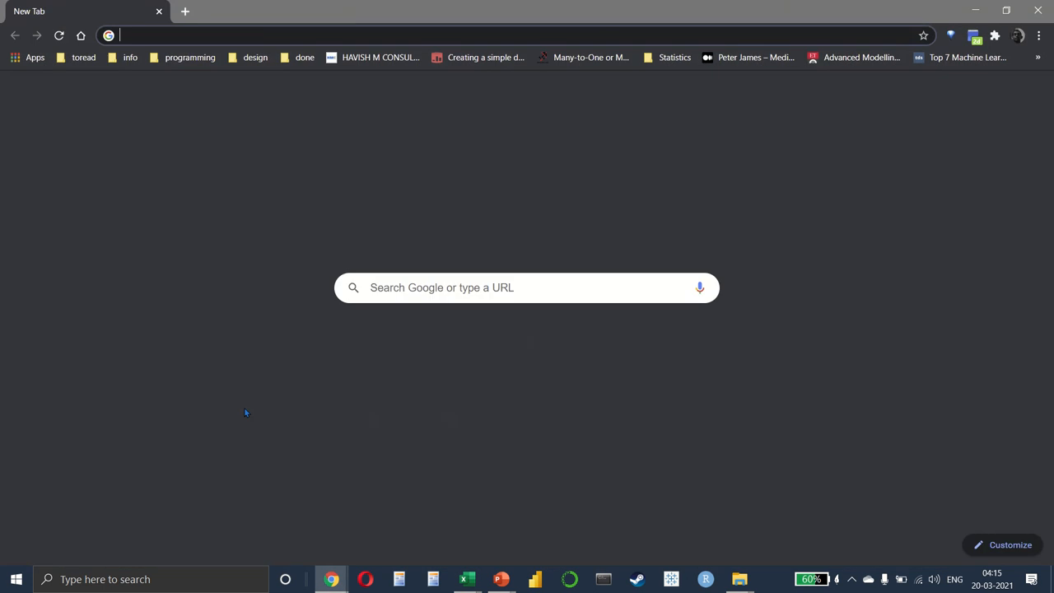
Search Google for 'exponential smoothing', highlight its definition, and return to the Excel workbook.
{"action": "type", "text": "EXPONEN"}
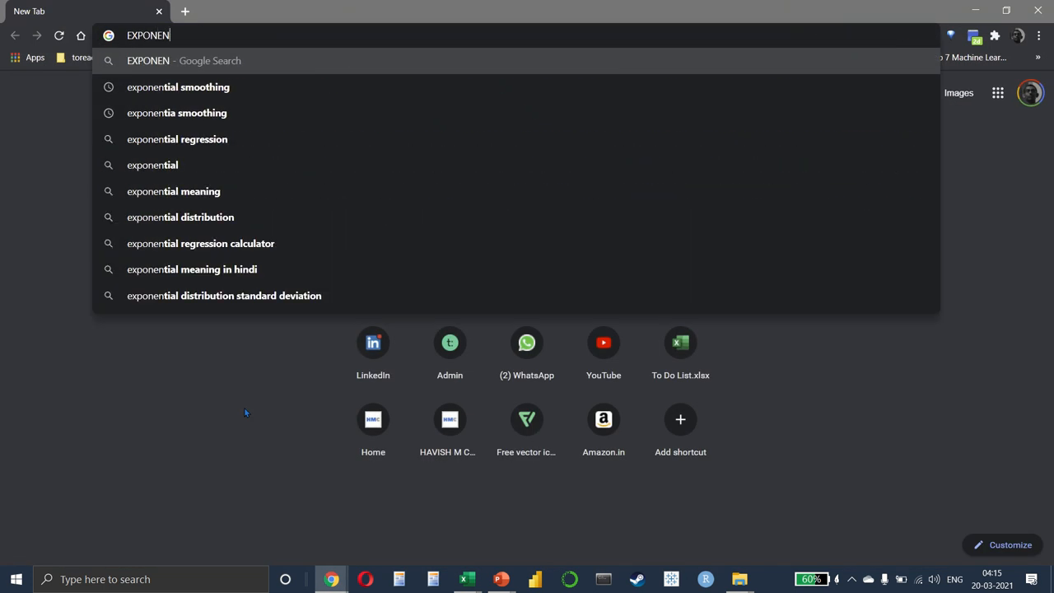
{"action": "left_click", "coordinate": [178, 87]}
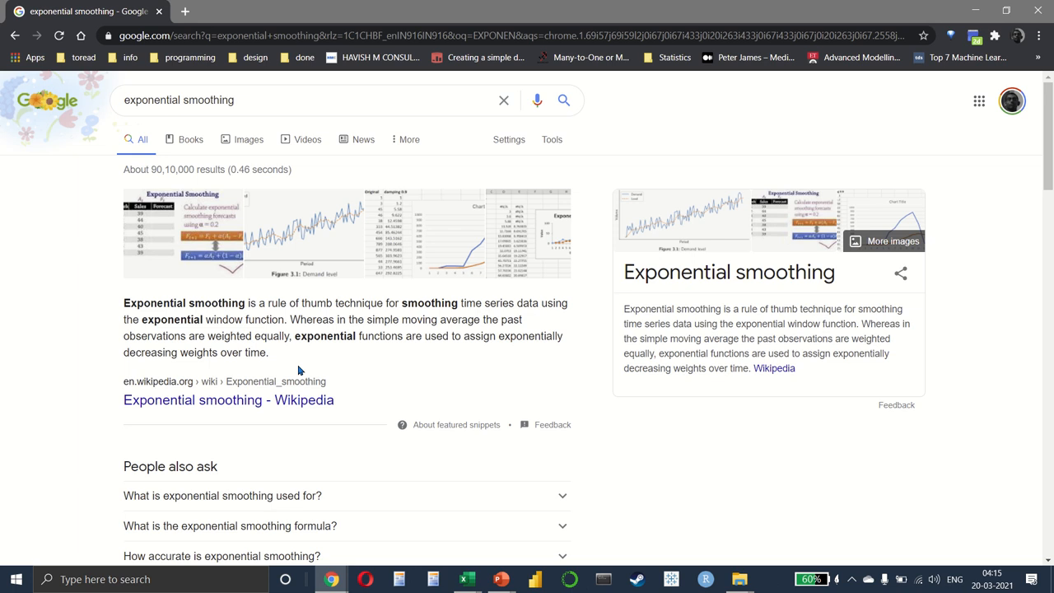
{"action": "mouse_move", "coordinate": [449, 349]}
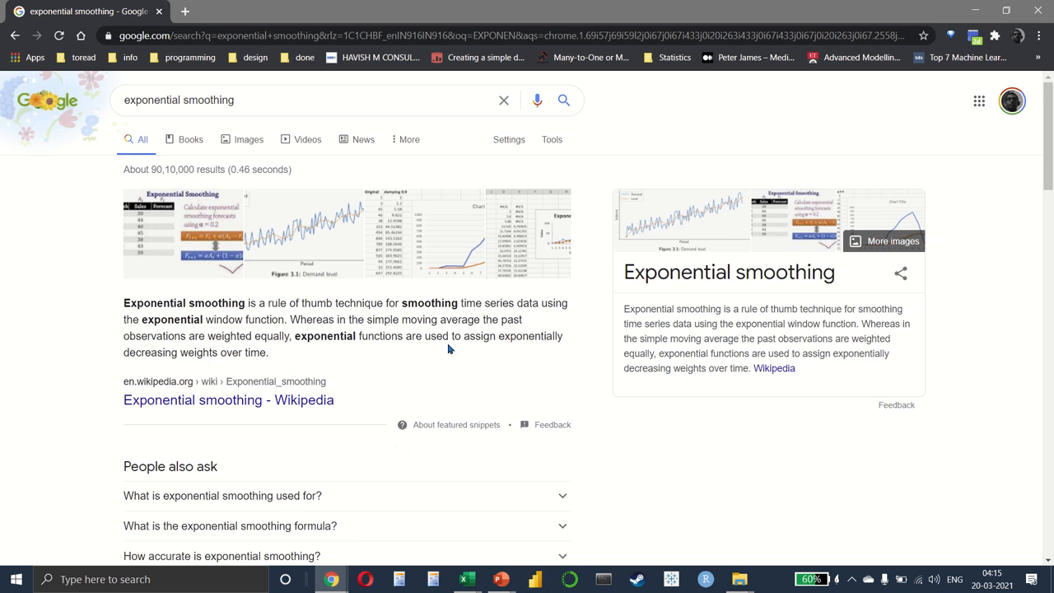
{"action": "left_click_drag", "start_coordinate": [452, 336], "coordinate": [561, 336]}
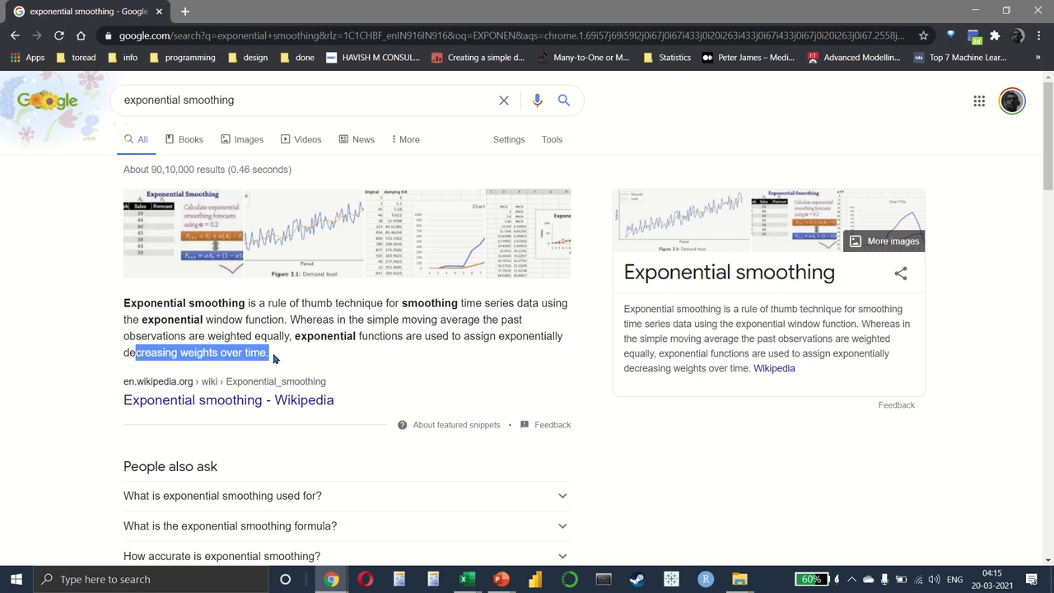
{"action": "left_click", "coordinate": [467, 579]}
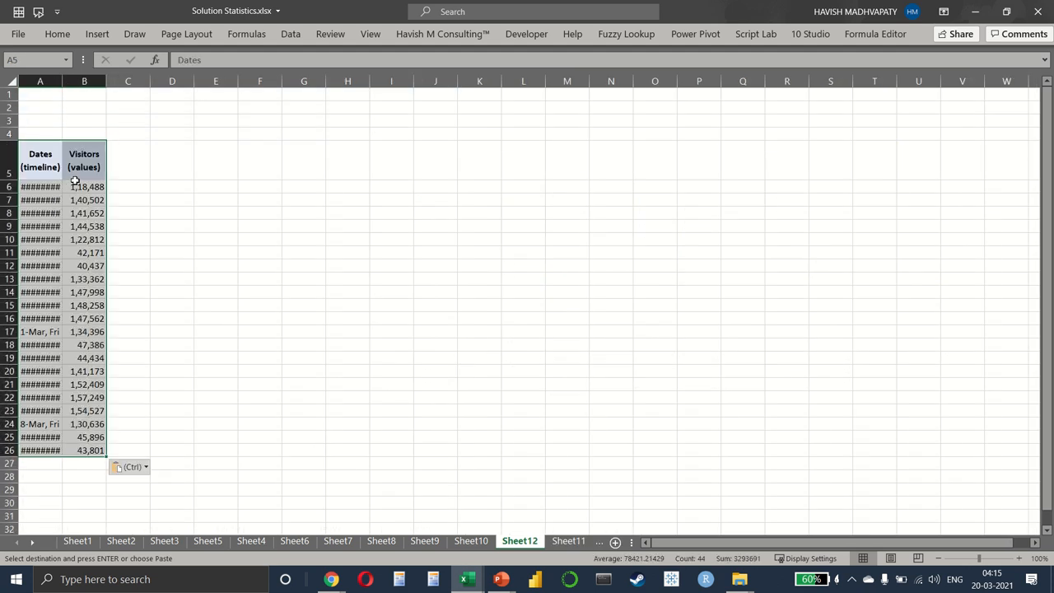
Autofit column A on Sheet12 so dates read 18-Feb, Mon to 10-Mar, Sun, then bring up the Data ribbon.
{"action": "left_click", "coordinate": [57, 12]}
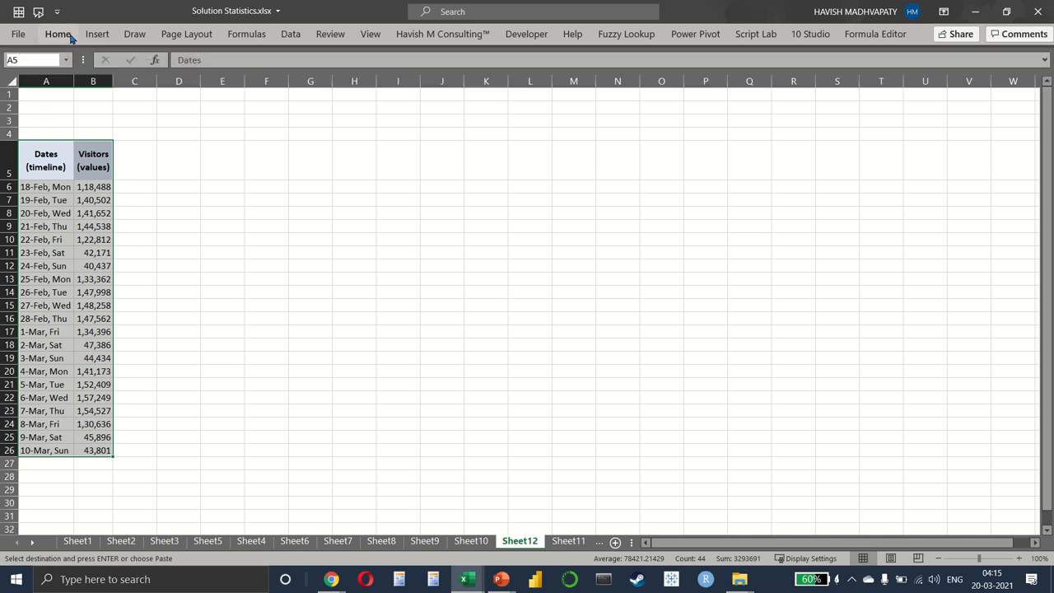
{"action": "left_click", "coordinate": [57, 34]}
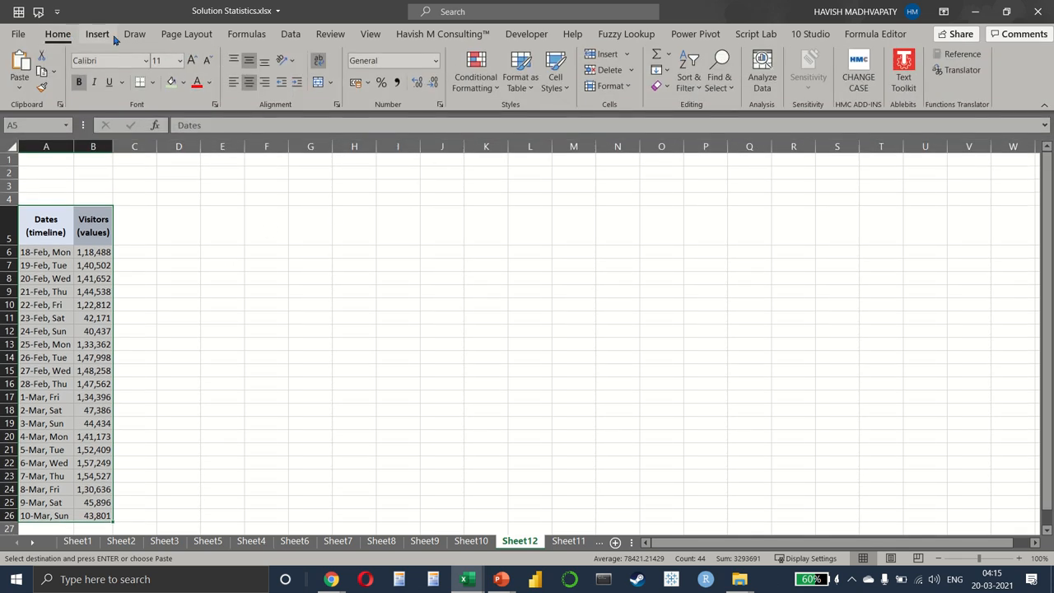
{"action": "left_click", "coordinate": [98, 34]}
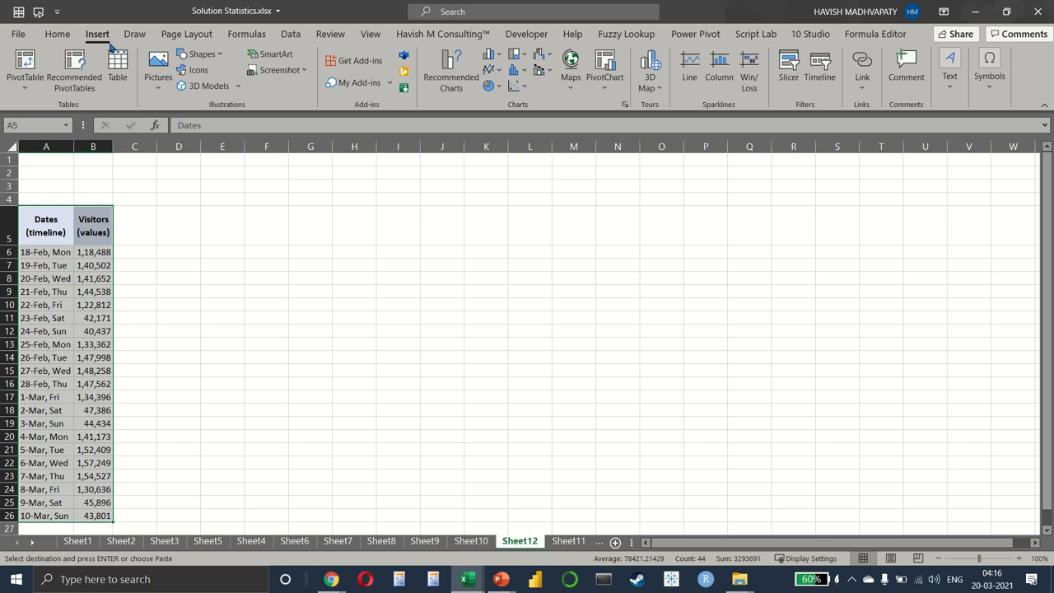
{"action": "left_click", "coordinate": [290, 34]}
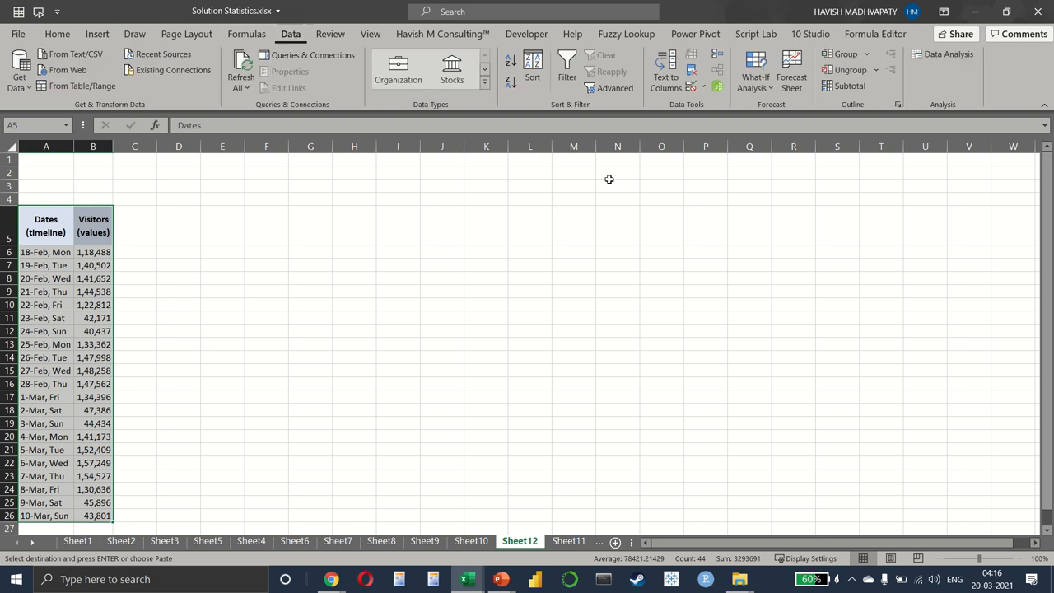
{"action": "mouse_move", "coordinate": [791, 69]}
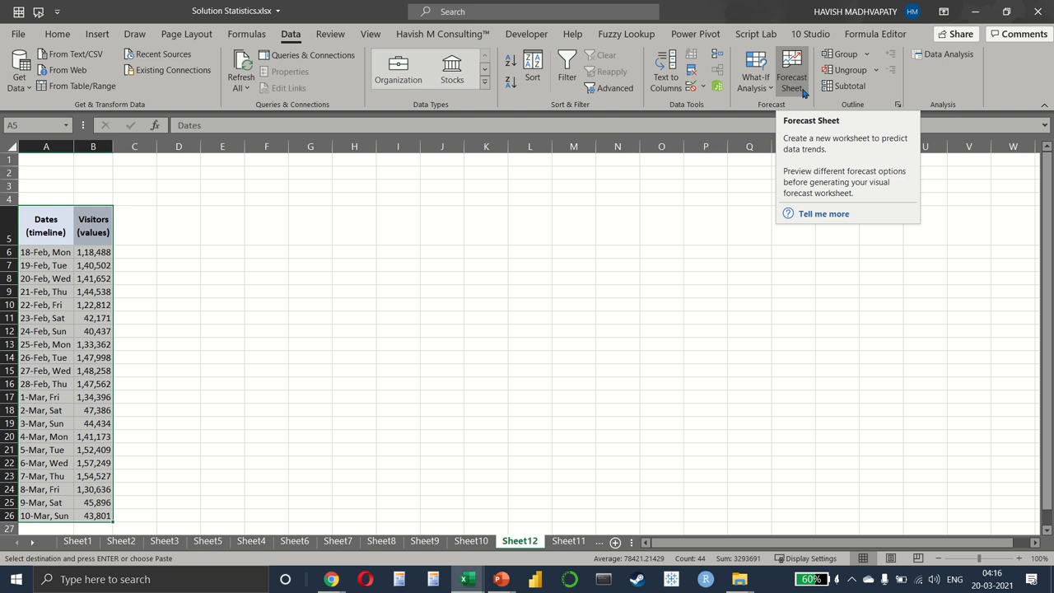
Create a Forecast Sheet with Include forecast statistics ticked and Fill Missing Points reviewed, producing Sheet13.
{"action": "left_click", "coordinate": [792, 69]}
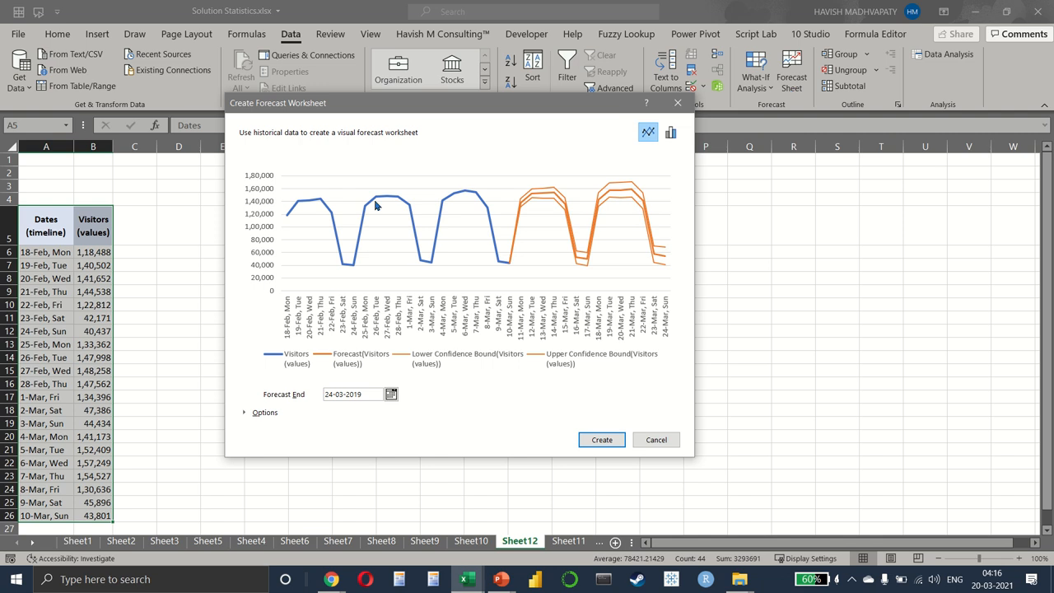
{"action": "mouse_move", "coordinate": [250, 420]}
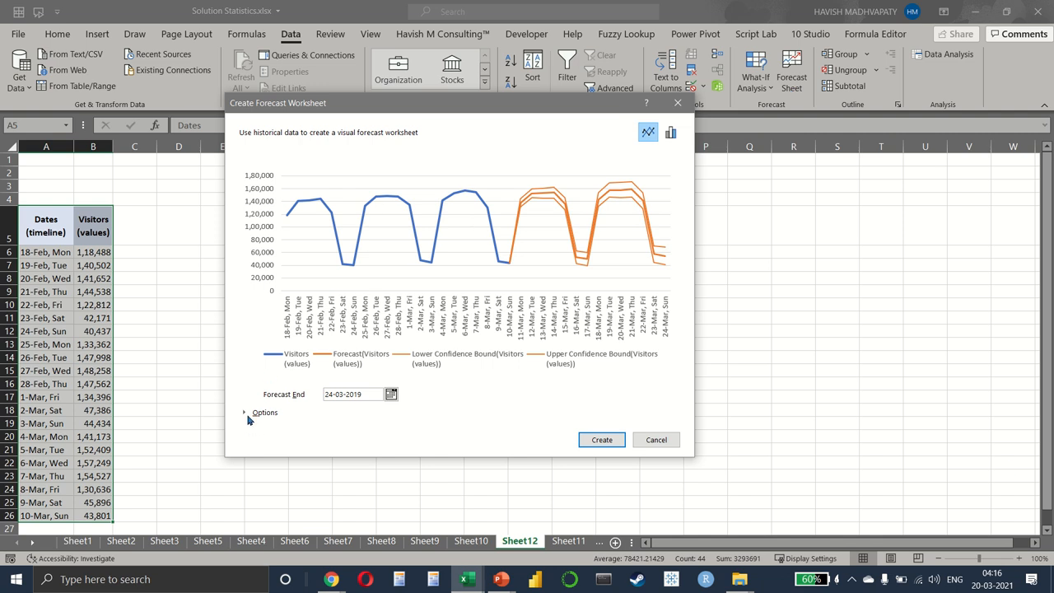
{"action": "left_click", "coordinate": [244, 412]}
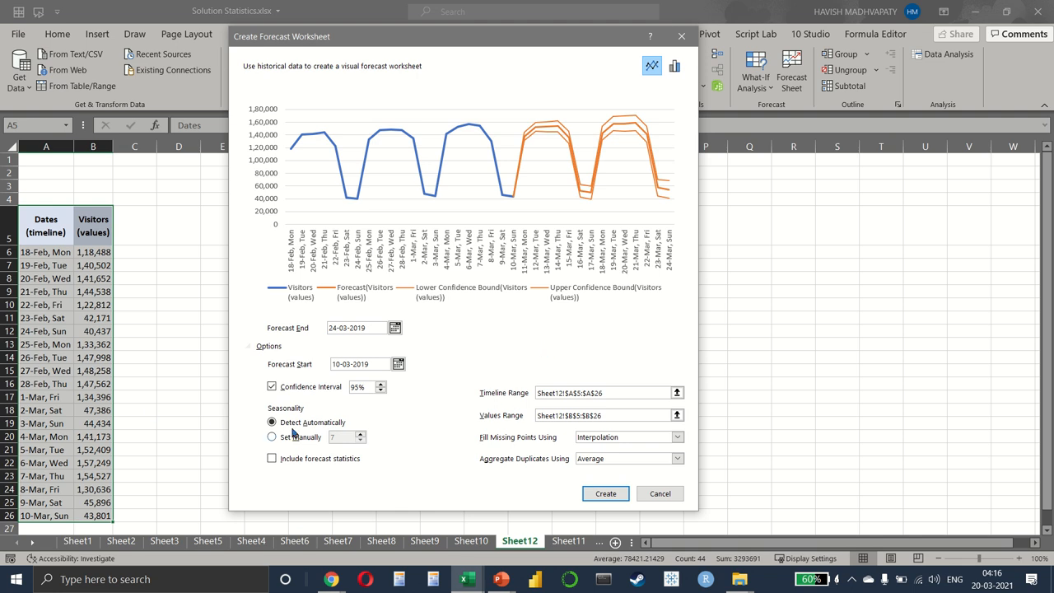
{"action": "left_click", "coordinate": [272, 459]}
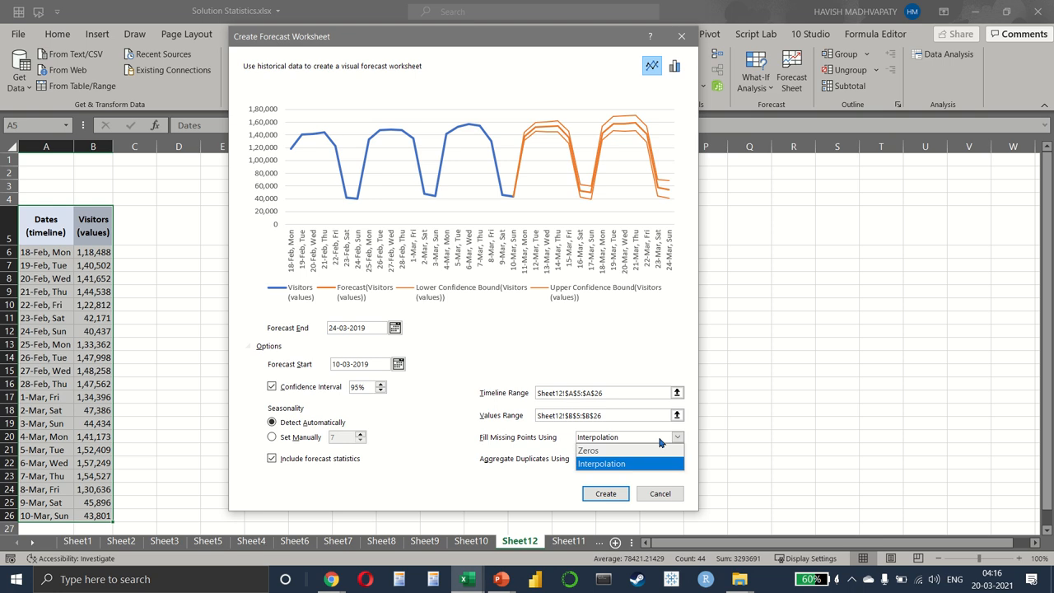
{"action": "left_click", "coordinate": [602, 463]}
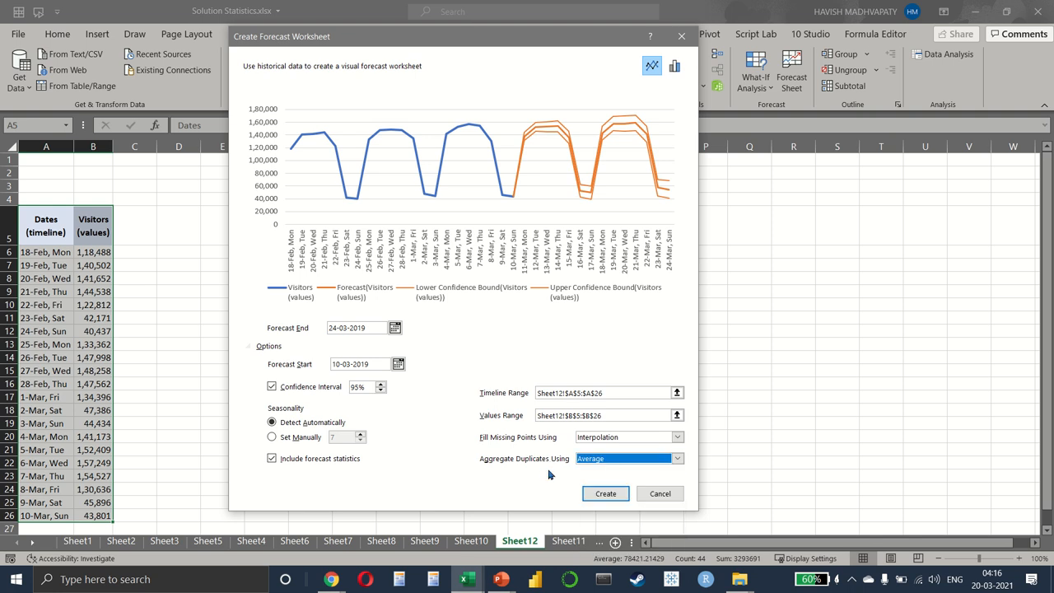
{"action": "left_click", "coordinate": [605, 494]}
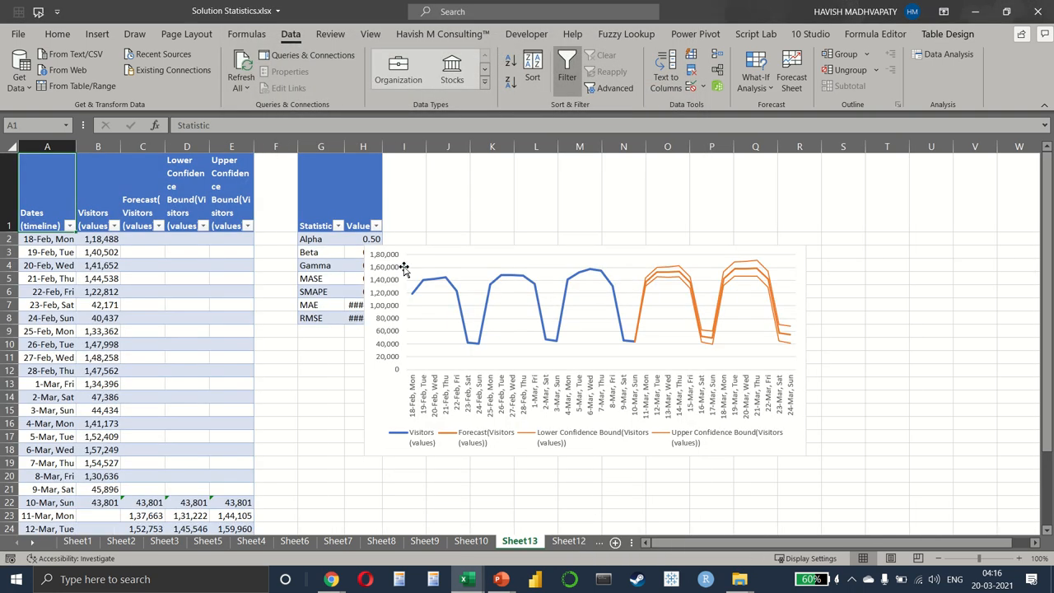
Inspect the FORECAST.ETS.CONFINT lower-bound formula and widen the Value column so MAE 3,150.78 and RMSE 3,699.19 show.
{"action": "left_click", "coordinate": [577, 313]}
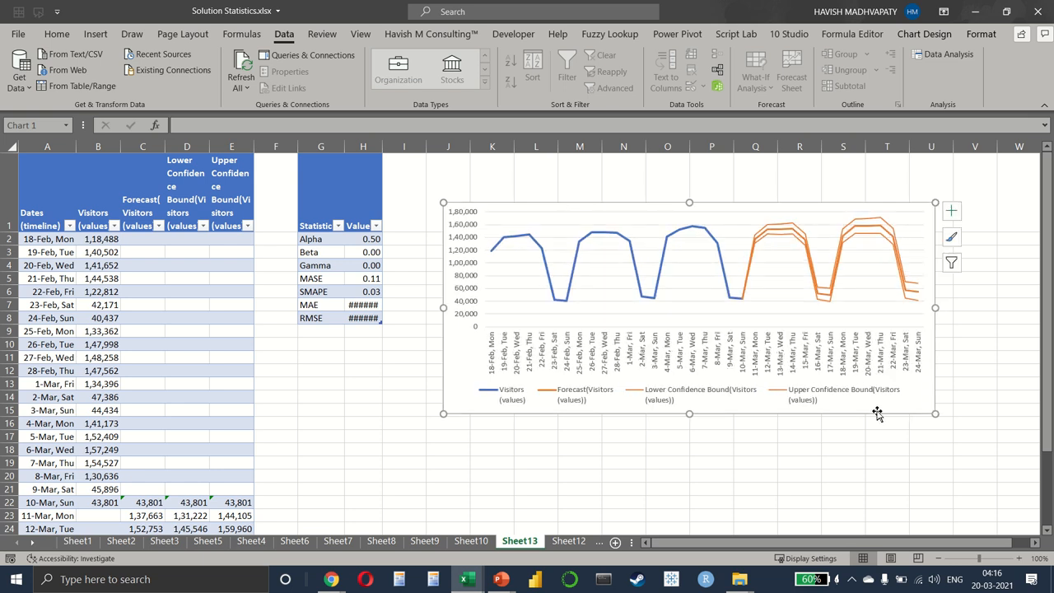
{"action": "mouse_move", "coordinate": [382, 145]}
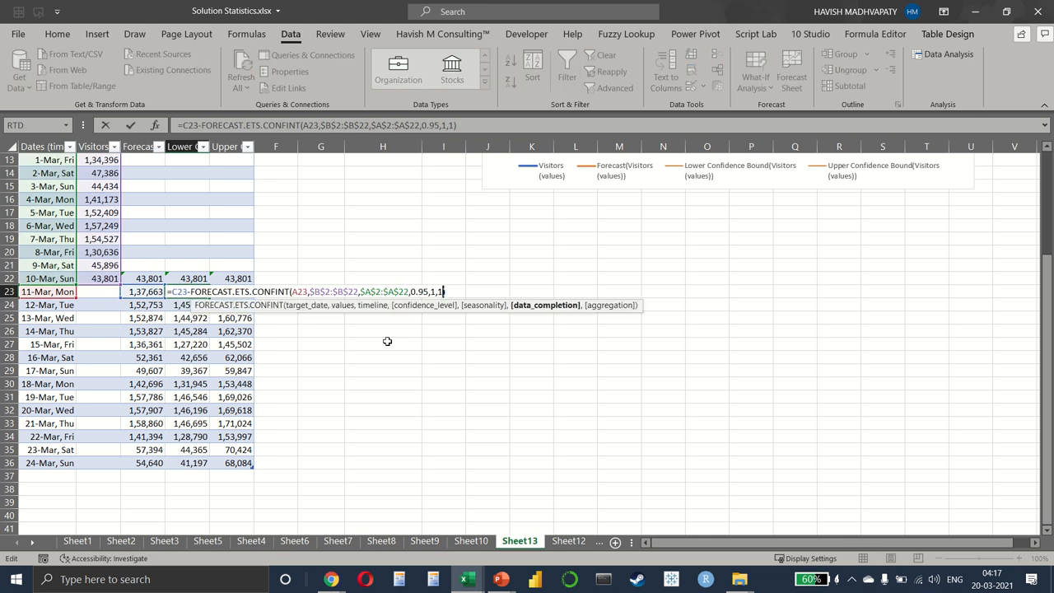
{"action": "type", "text": ","}
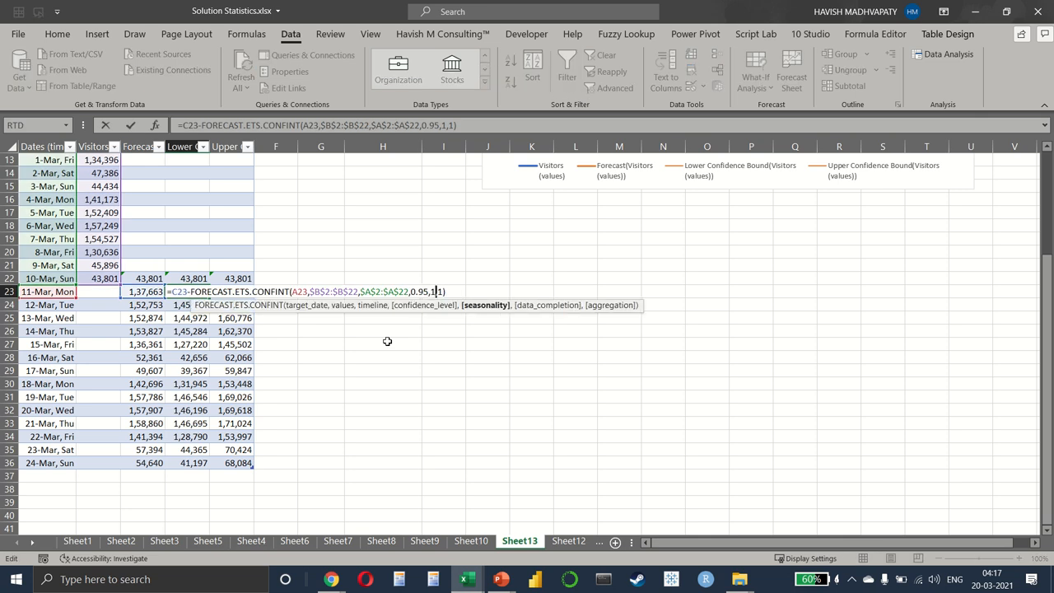
{"action": "key", "text": "enter"}
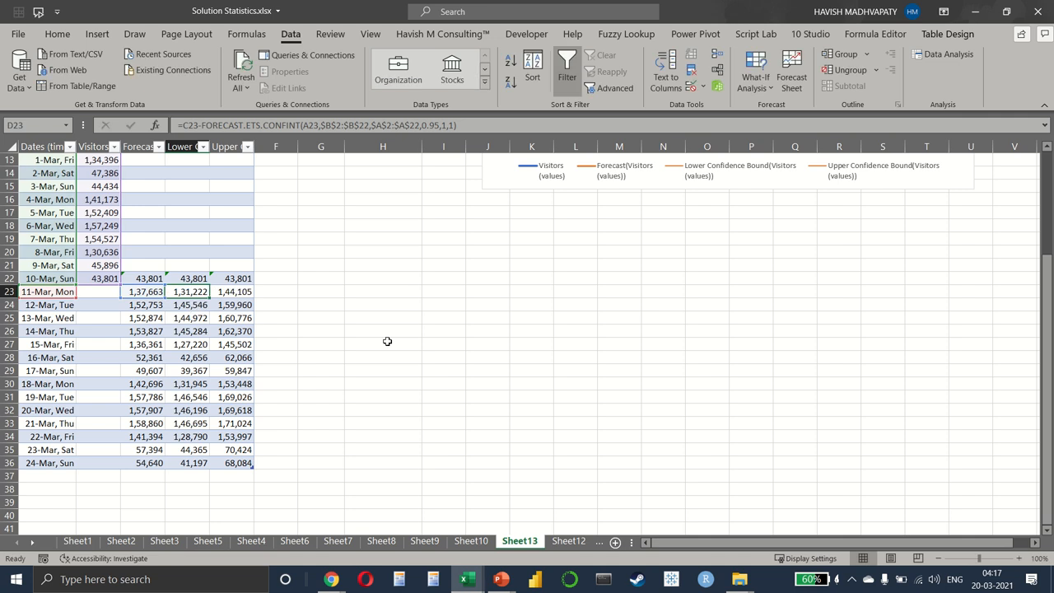
{"action": "left_click", "coordinate": [141, 292]}
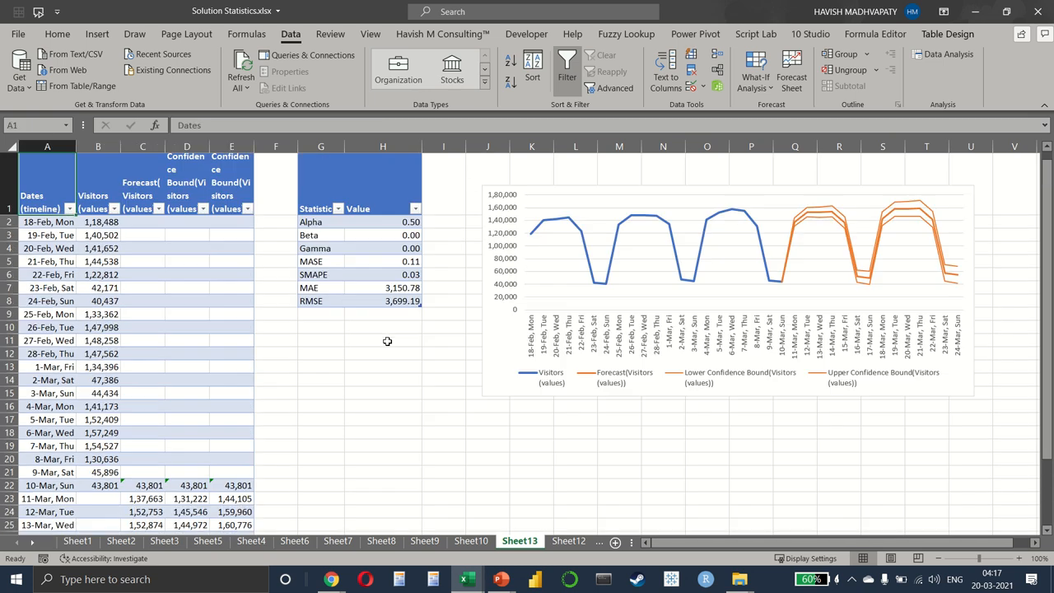
{"action": "scroll", "scroll_direction": "down", "scroll_amount": 3}
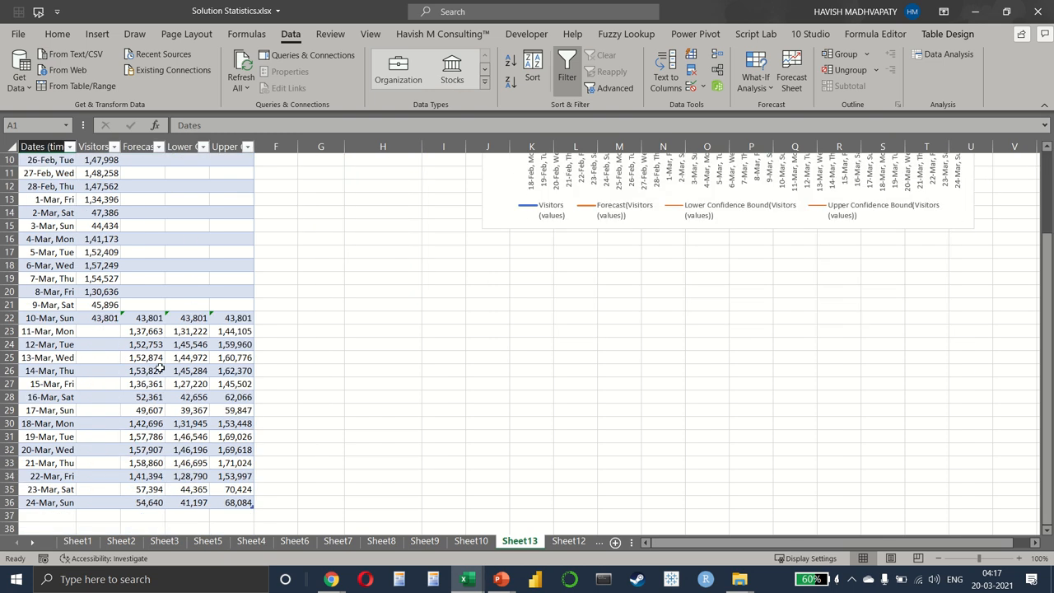